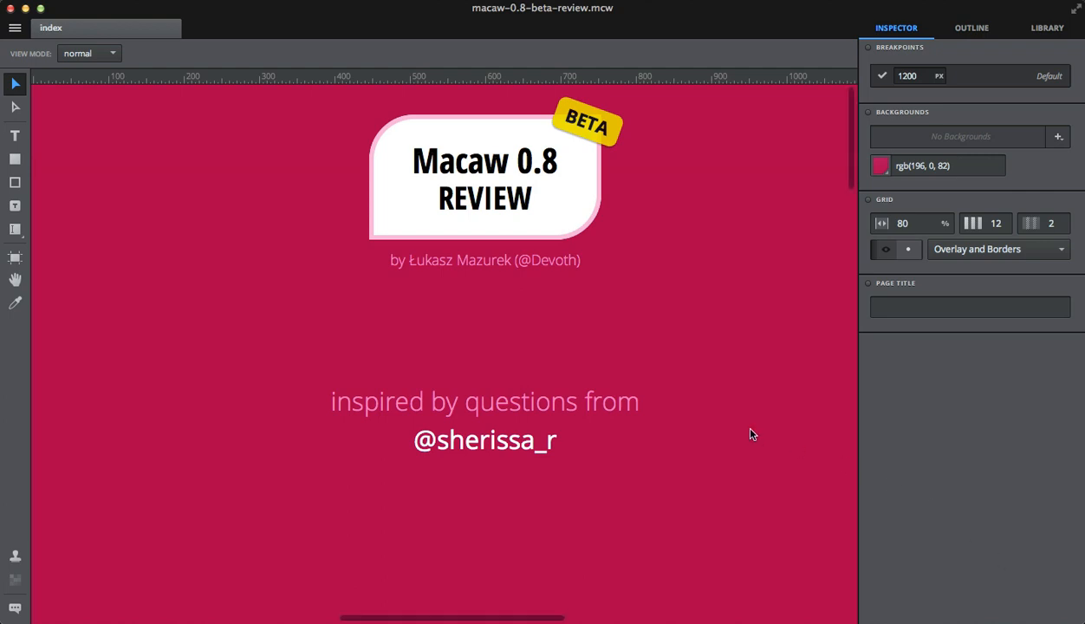
{"action": "mouse_move", "coordinate": [407, 280]}
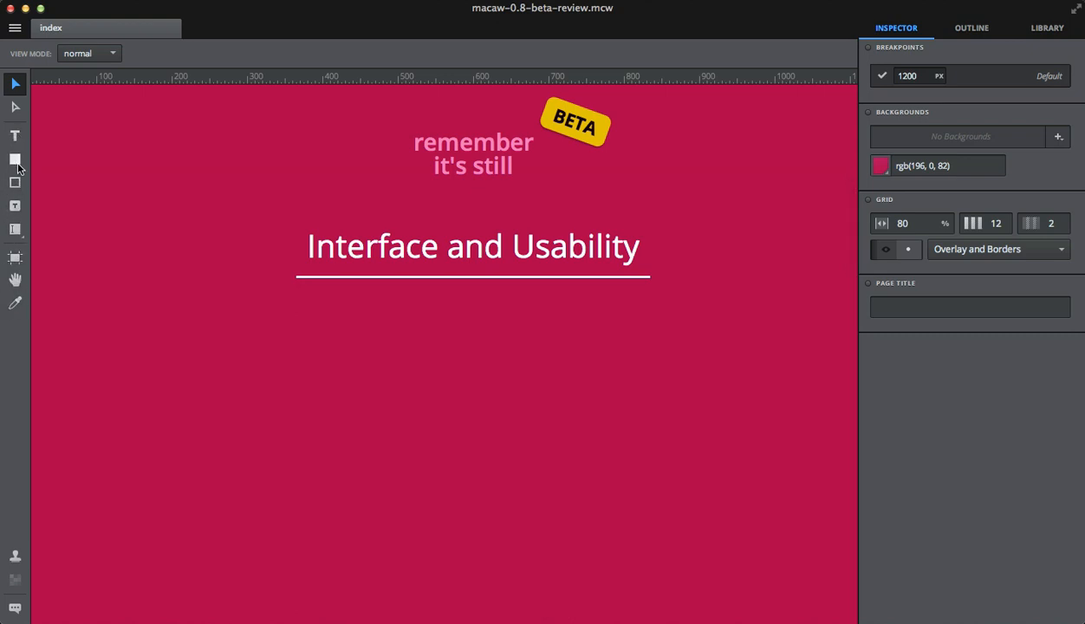
Step: Switch to the box drawing tool on the Interface and Usability slide
{"action": "left_click", "coordinate": [14, 160]}
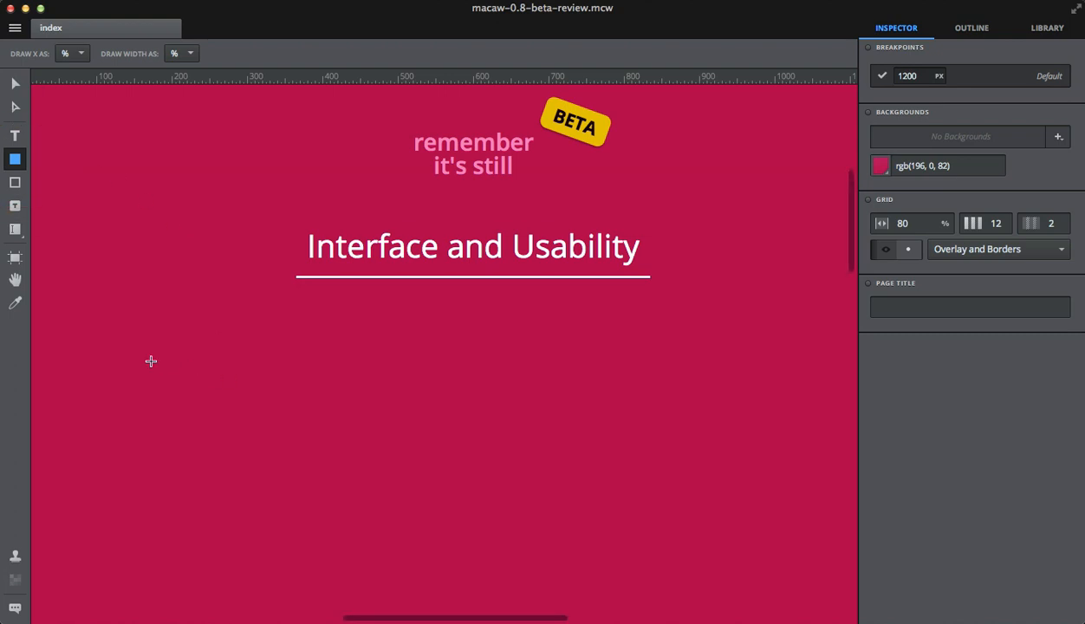
Step: Show the column grid and draw two grey grid-snapped boxes side by side under the heading
{"action": "key", "text": "cmd+;"}
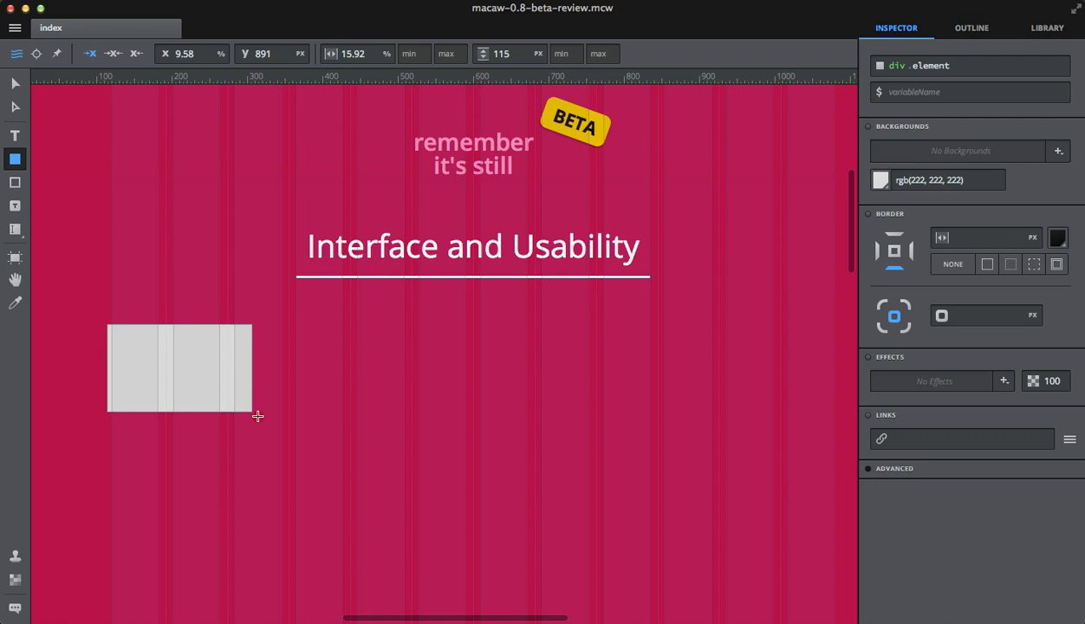
{"action": "left_click_drag", "start_coordinate": [256, 416], "coordinate": [279, 457]}
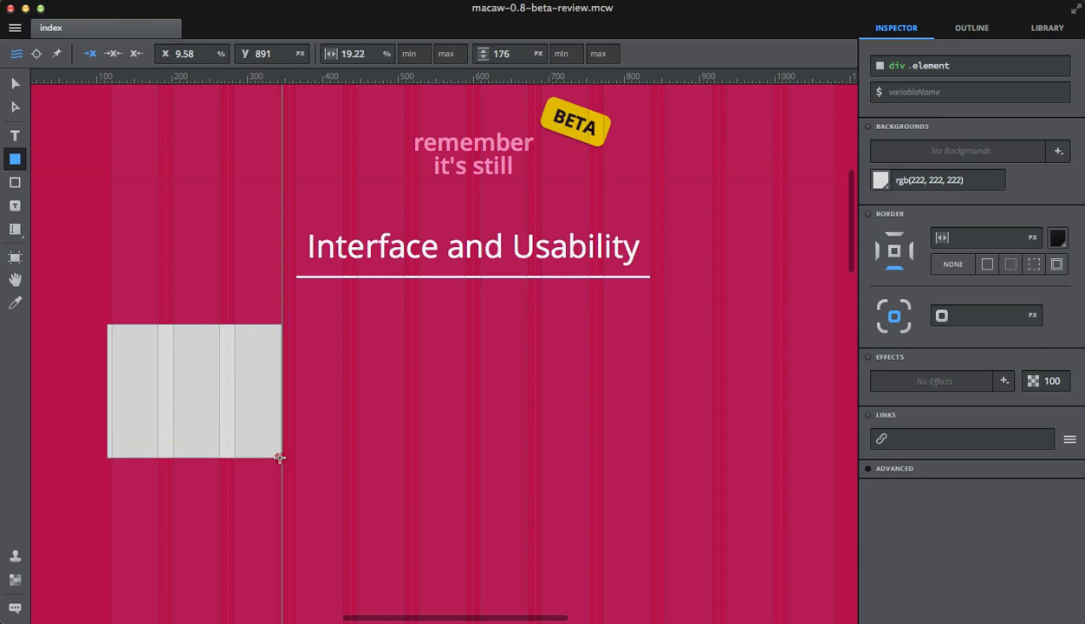
{"action": "left_click", "coordinate": [194, 392]}
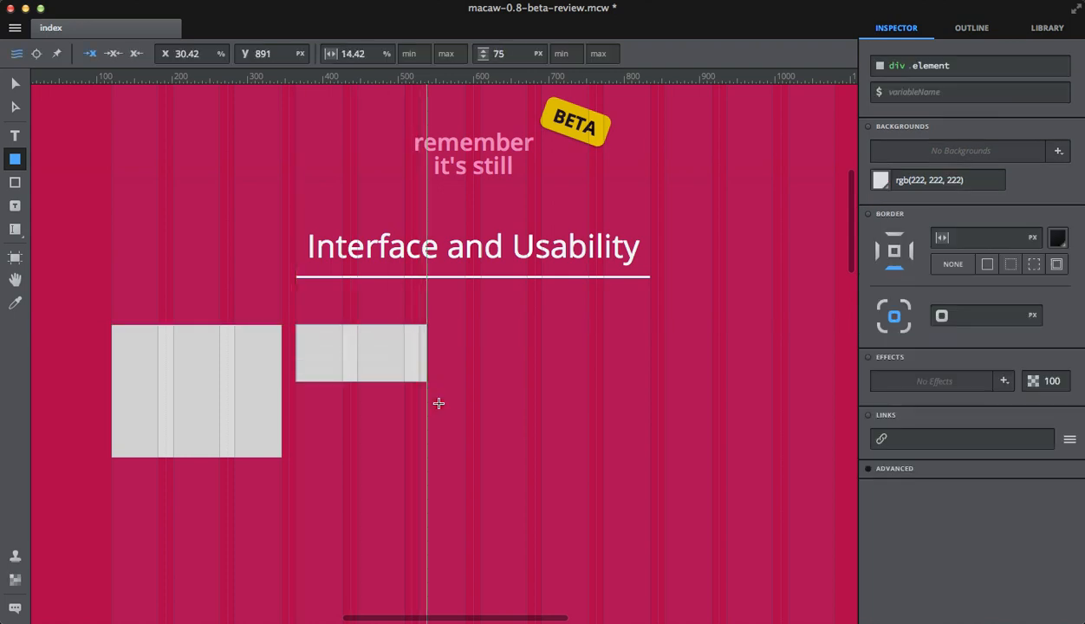
{"action": "left_click_drag", "start_coordinate": [426, 388], "coordinate": [468, 458]}
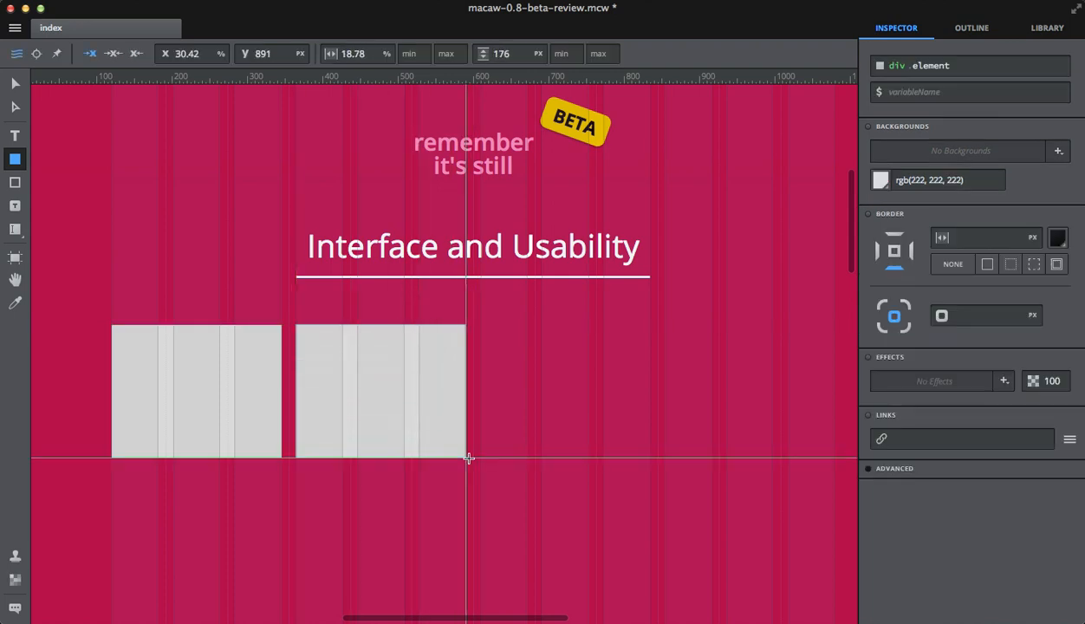
{"action": "left_click", "coordinate": [381, 390]}
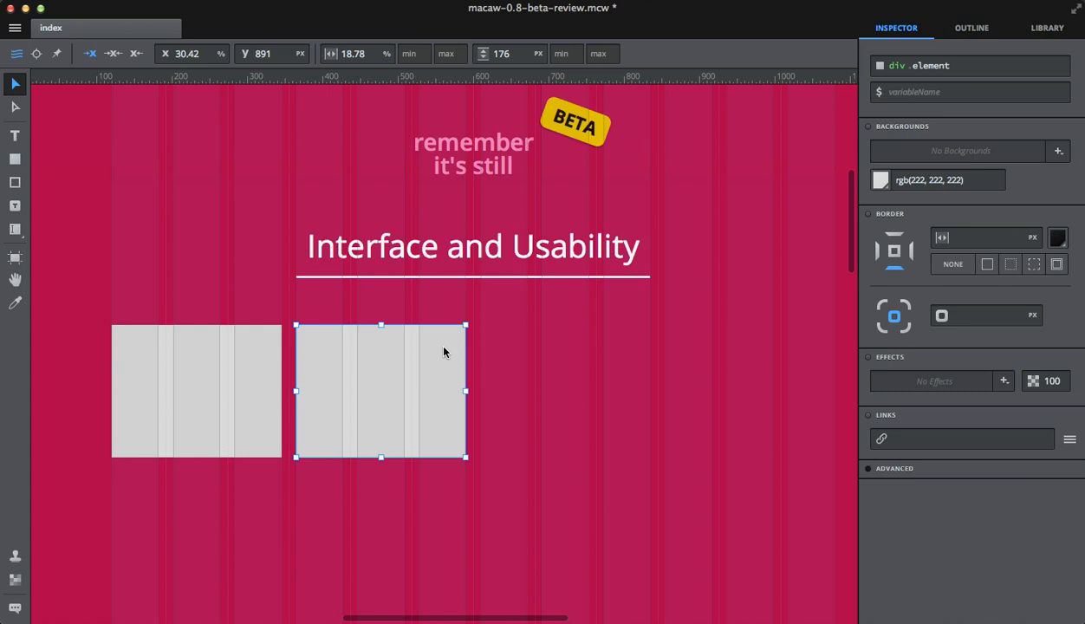
{"action": "mouse_move", "coordinate": [454, 235]}
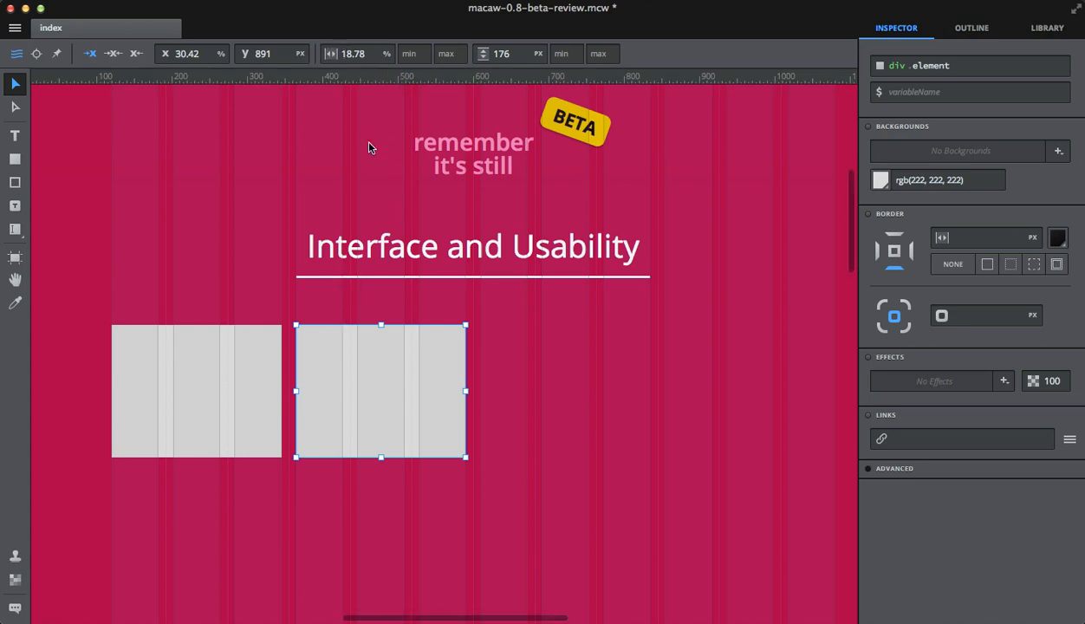
{"action": "mouse_move", "coordinate": [459, 383]}
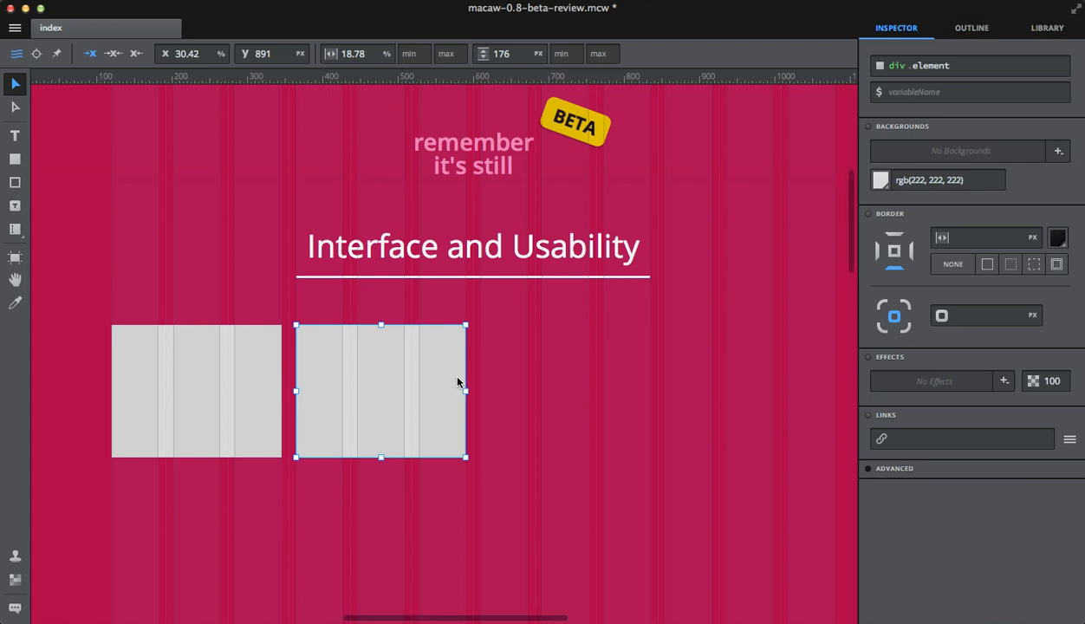
Step: Stretch the second box rightward to about twice the first box's width
{"action": "left_click_drag", "start_coordinate": [466, 392], "coordinate": [587, 392]}
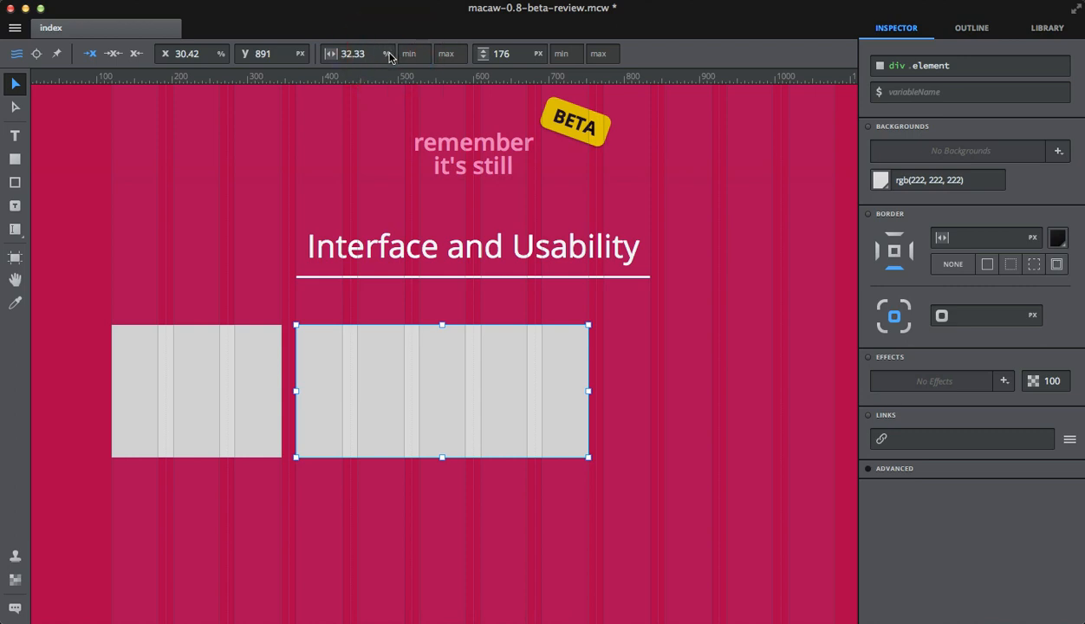
{"action": "left_click", "coordinate": [387, 53]}
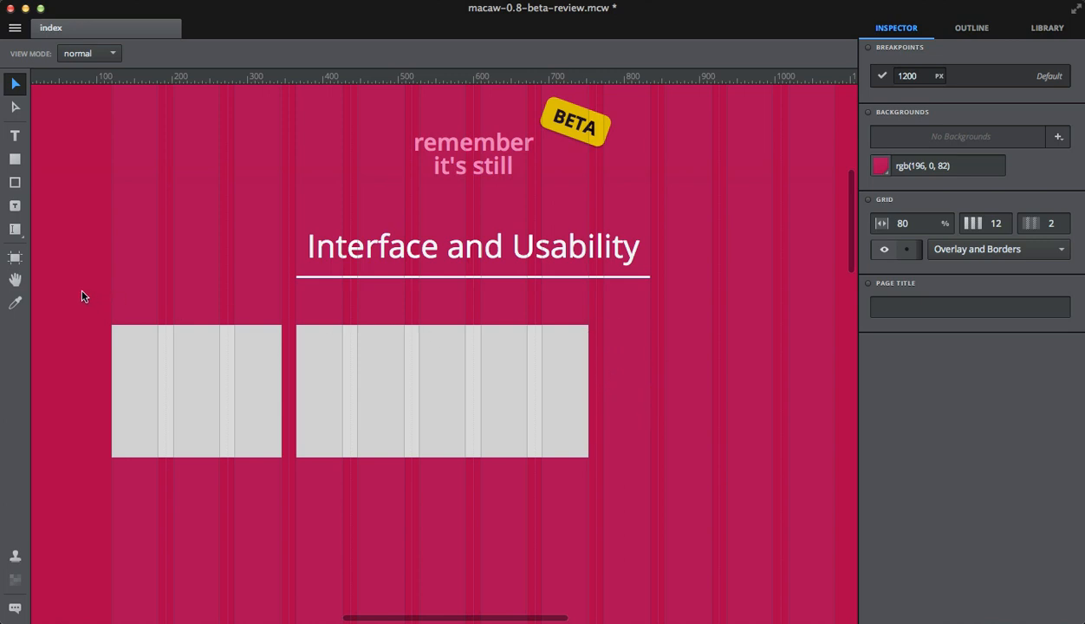
{"action": "left_click", "coordinate": [194, 390]}
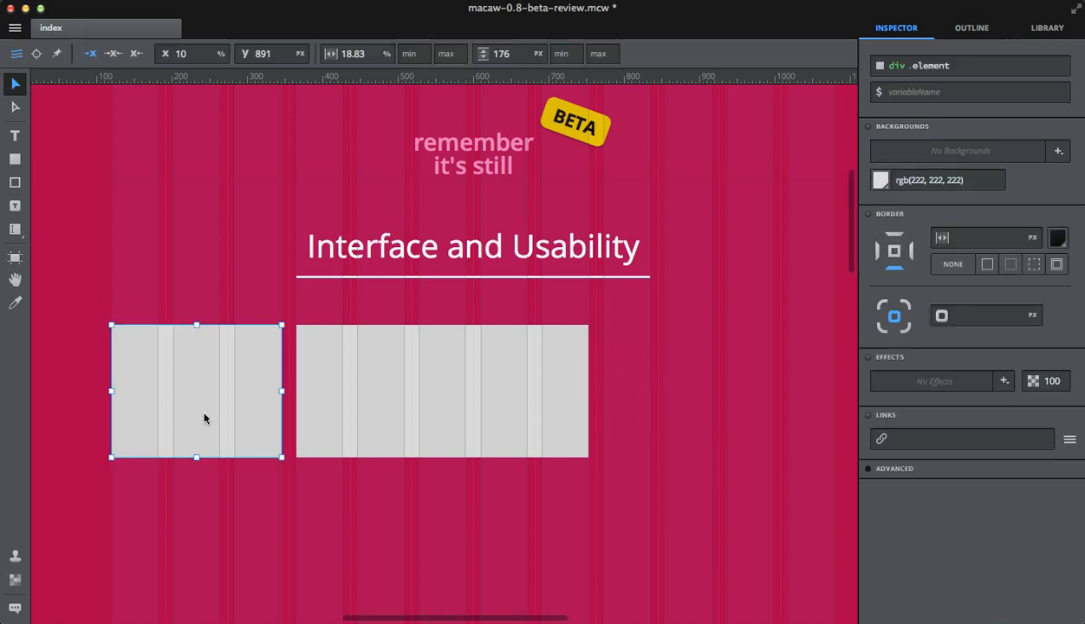
{"action": "mouse_move", "coordinate": [378, 51]}
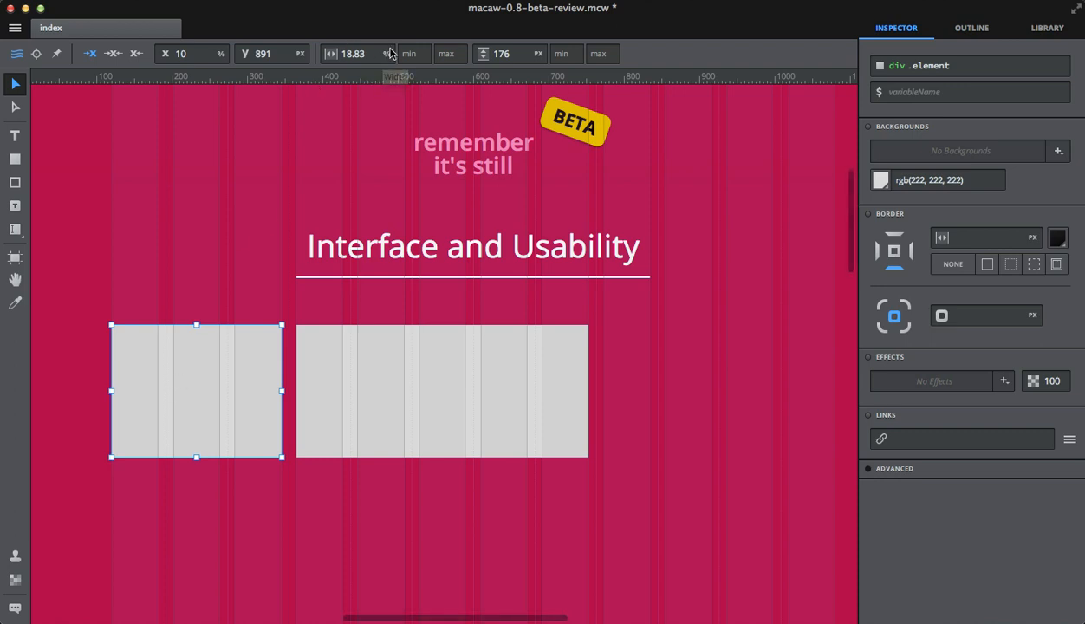
{"action": "mouse_move", "coordinate": [388, 54]}
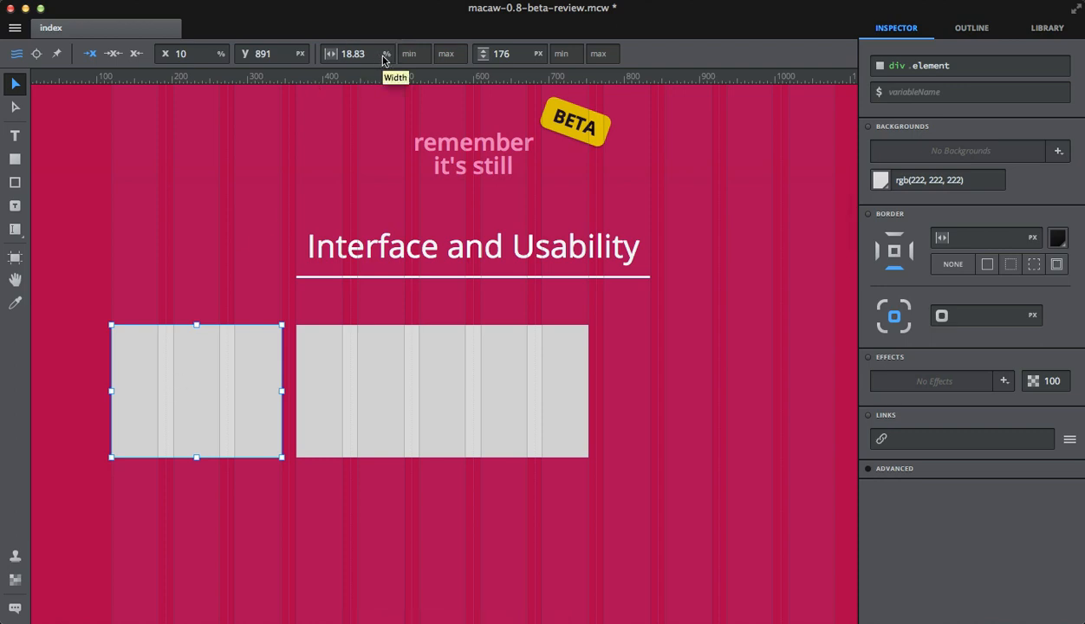
{"action": "left_click", "coordinate": [442, 392]}
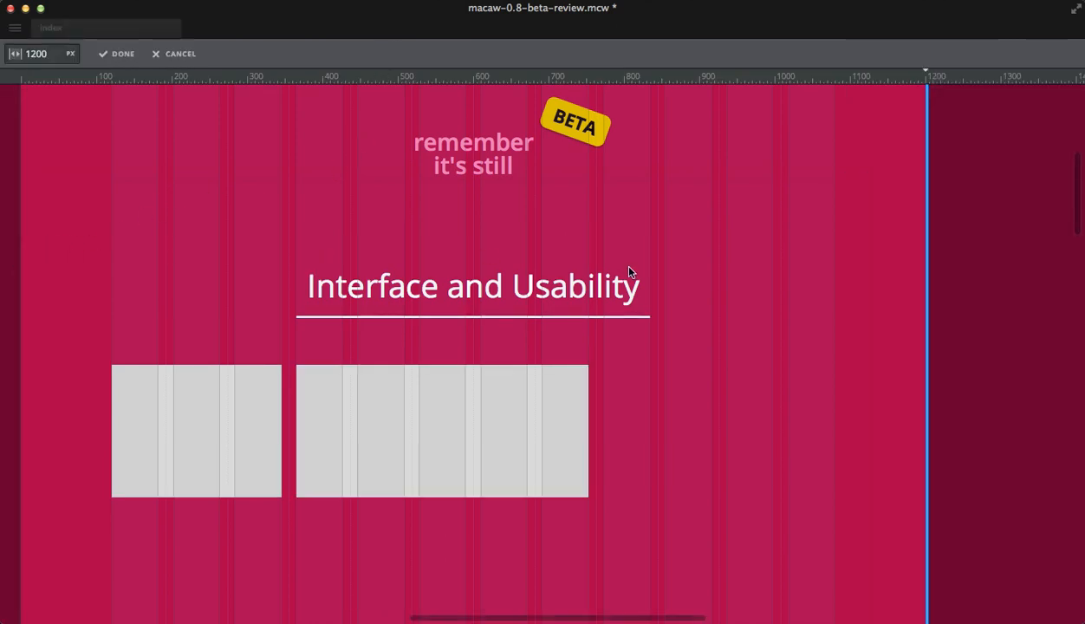
{"action": "mouse_move", "coordinate": [925, 326]}
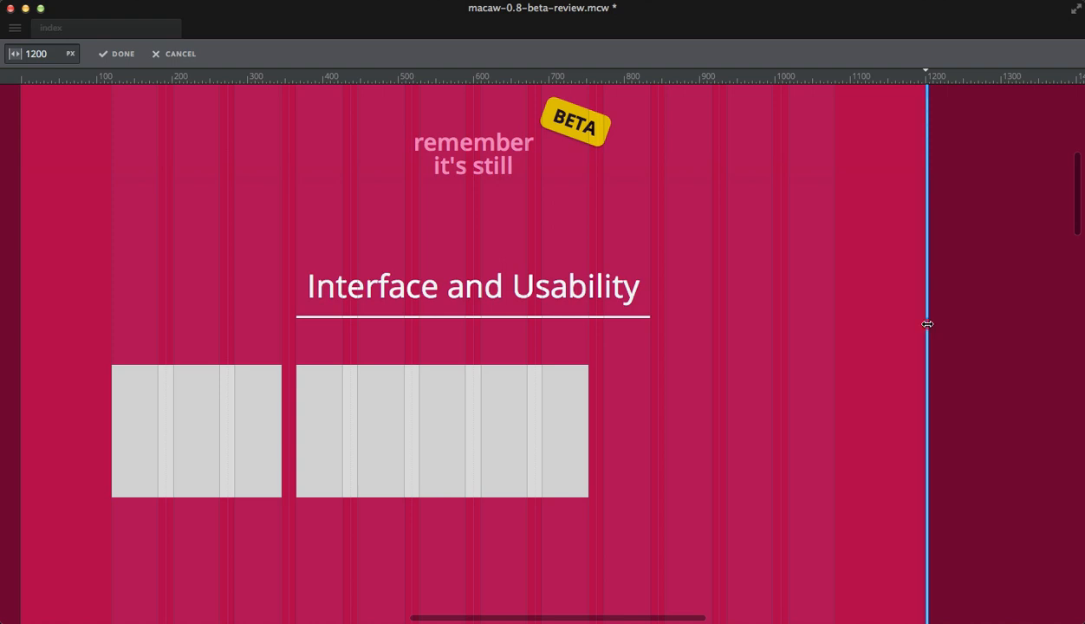
{"action": "left_click_drag", "start_coordinate": [926, 326], "coordinate": [622, 296]}
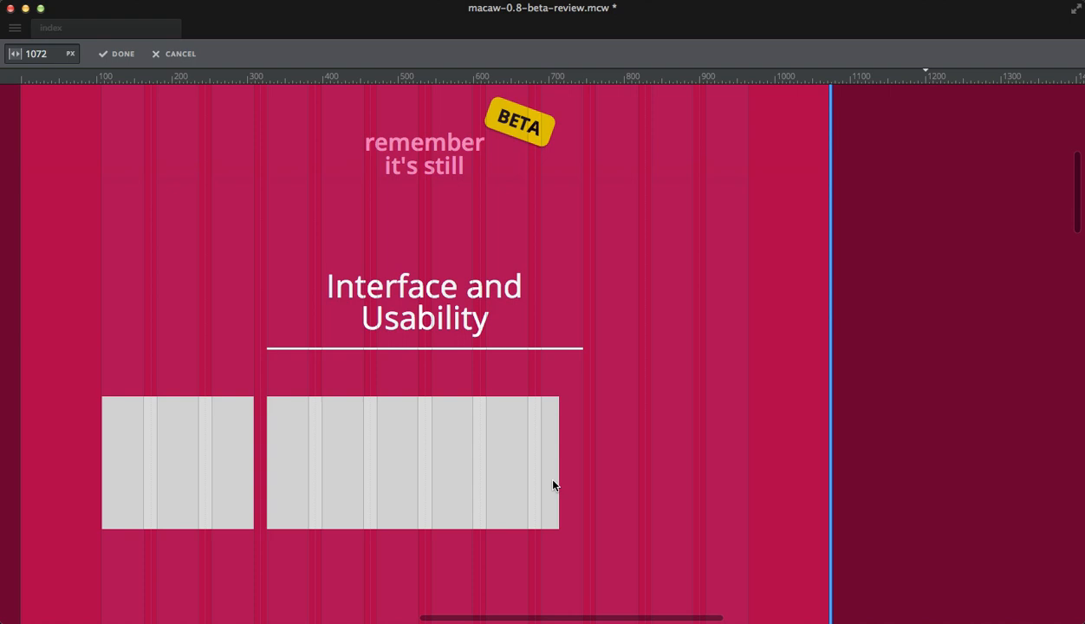
{"action": "mouse_move", "coordinate": [203, 440]}
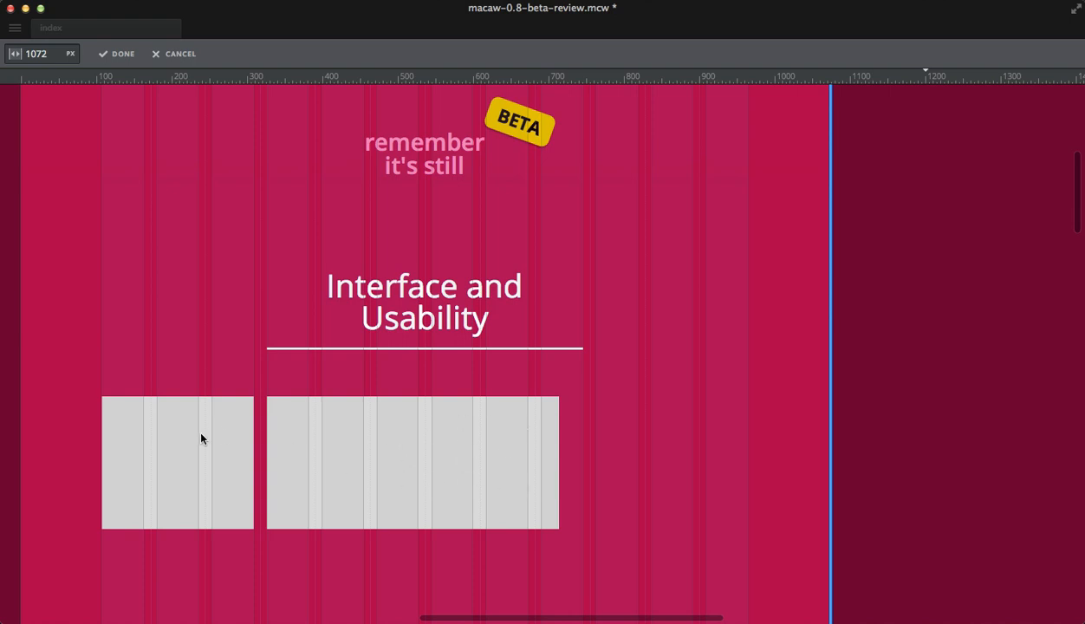
{"action": "mouse_move", "coordinate": [159, 440]}
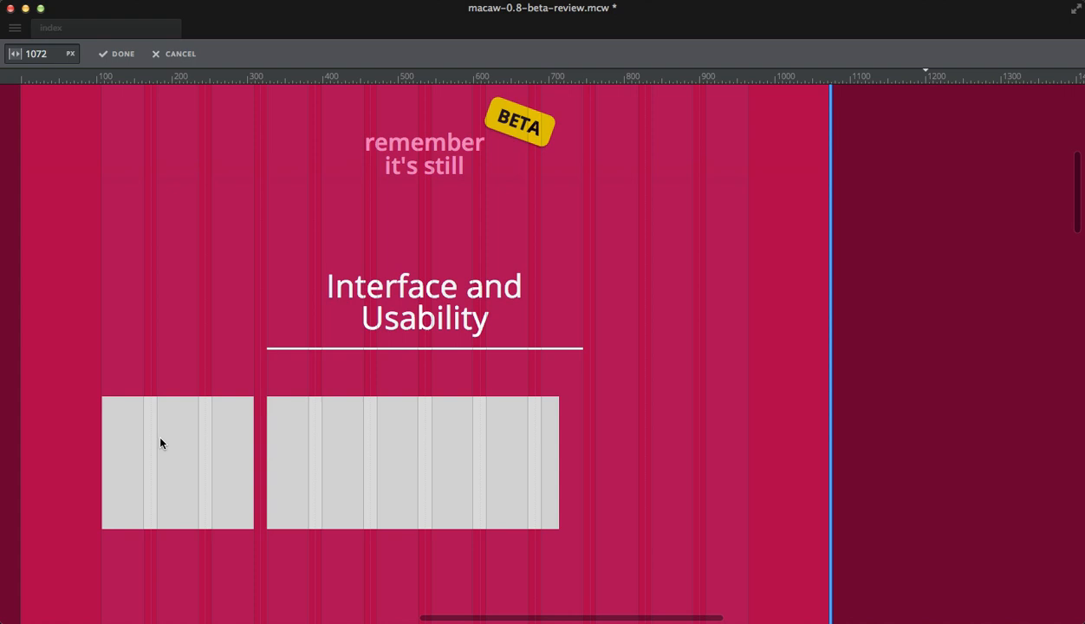
{"action": "mouse_move", "coordinate": [181, 468]}
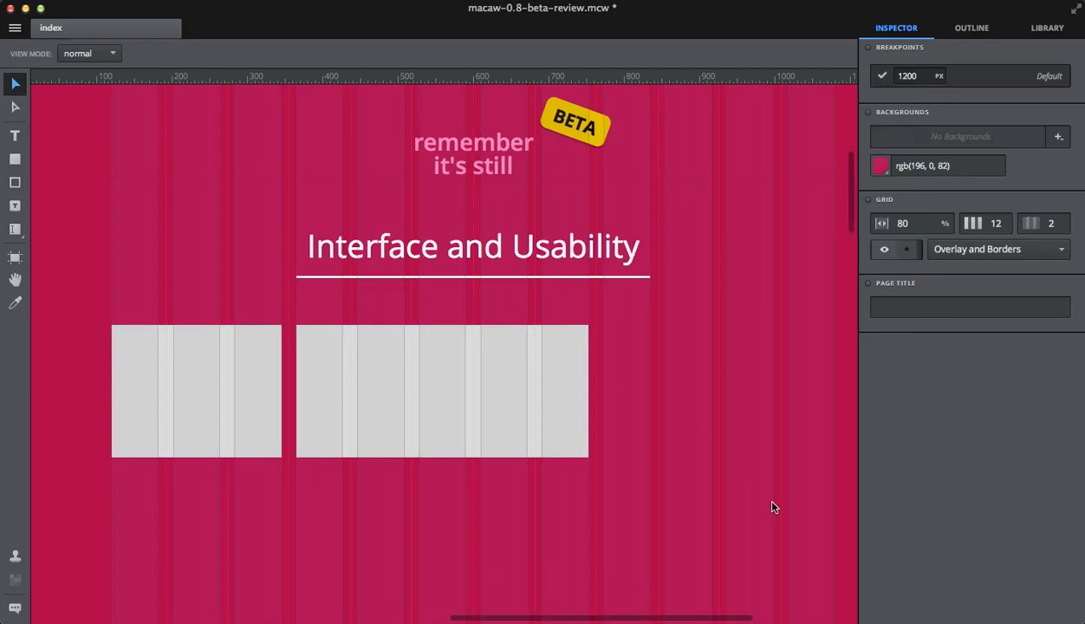
Step: Give the wider box a red background and a 12px bottom border
{"action": "left_click", "coordinate": [442, 389]}
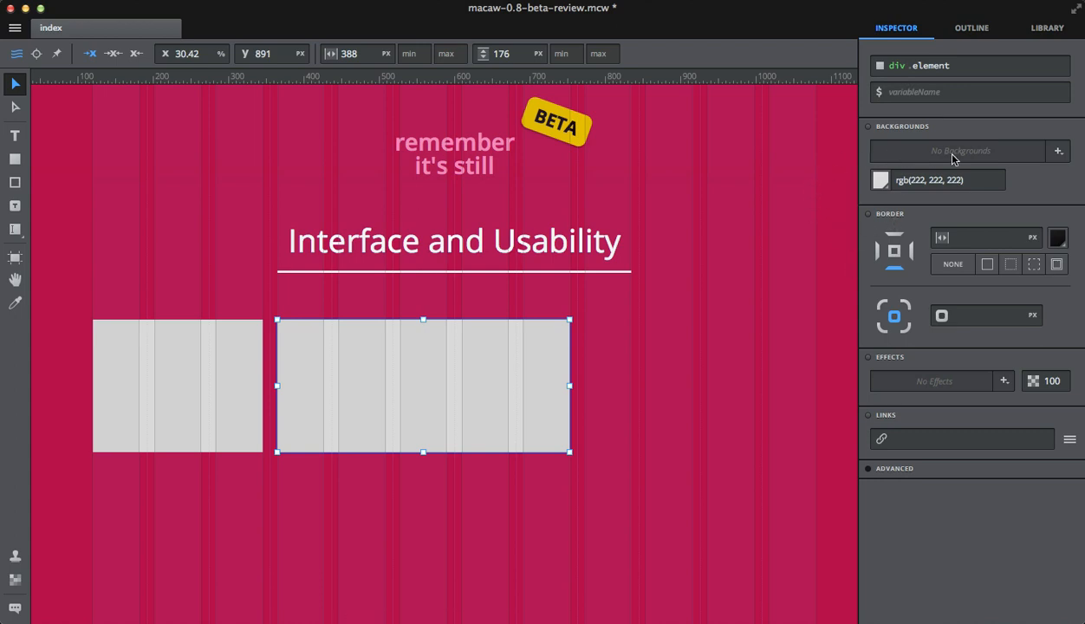
{"action": "mouse_move", "coordinate": [1040, 156]}
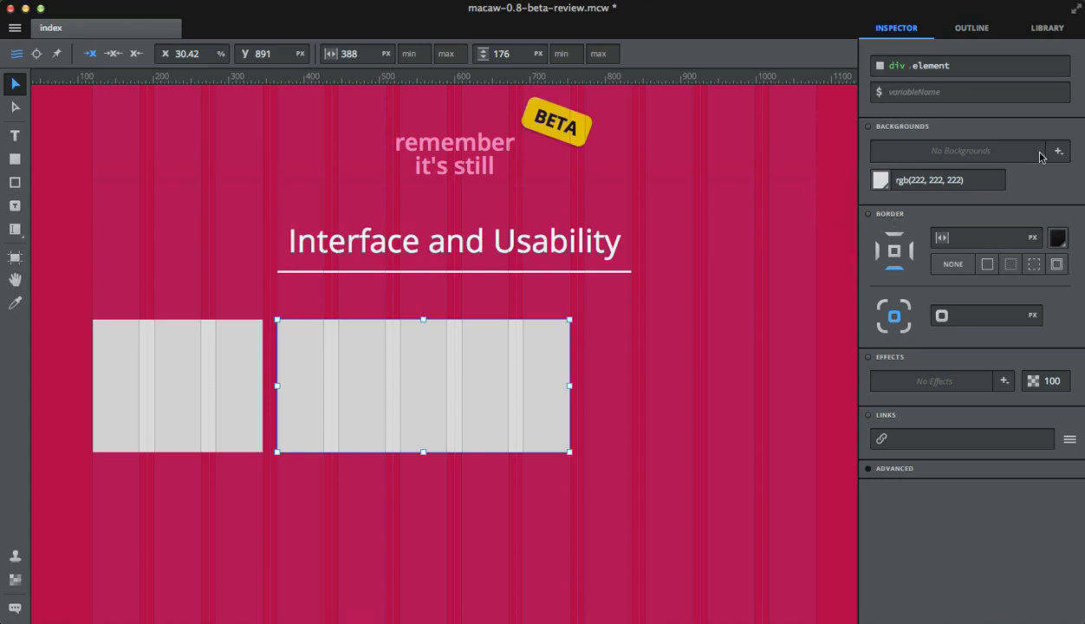
{"action": "left_click", "coordinate": [881, 178]}
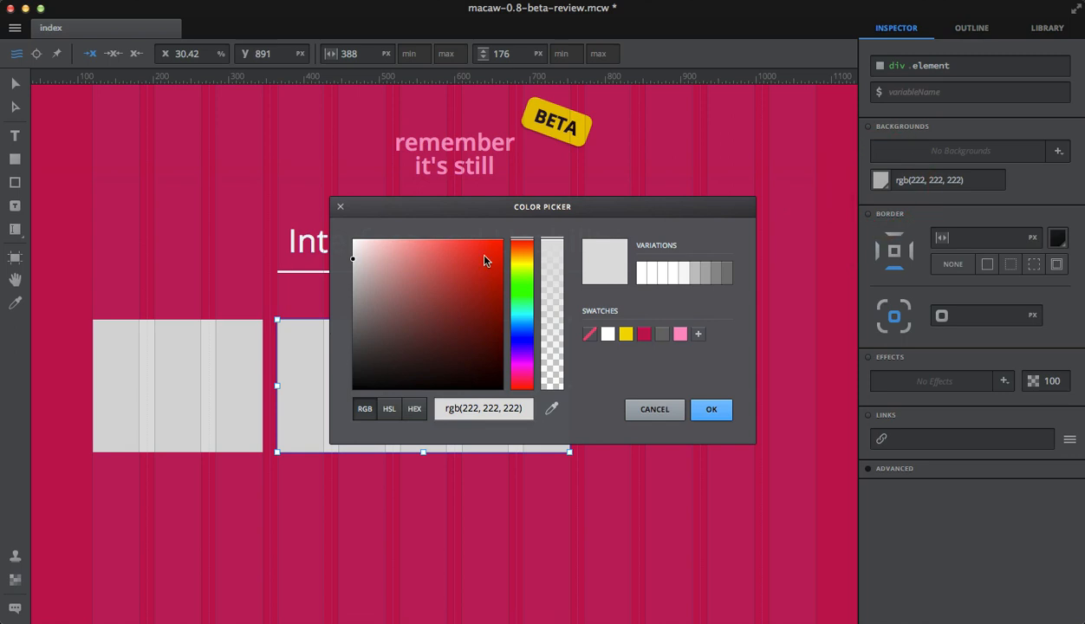
{"action": "left_click", "coordinate": [710, 409]}
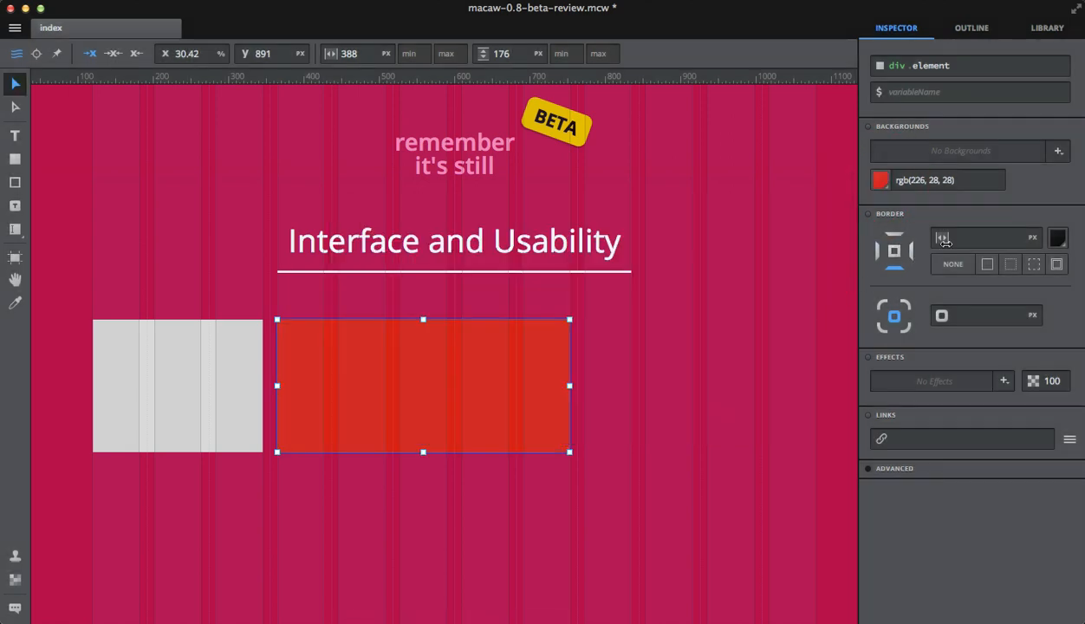
{"action": "type", "text": "12"}
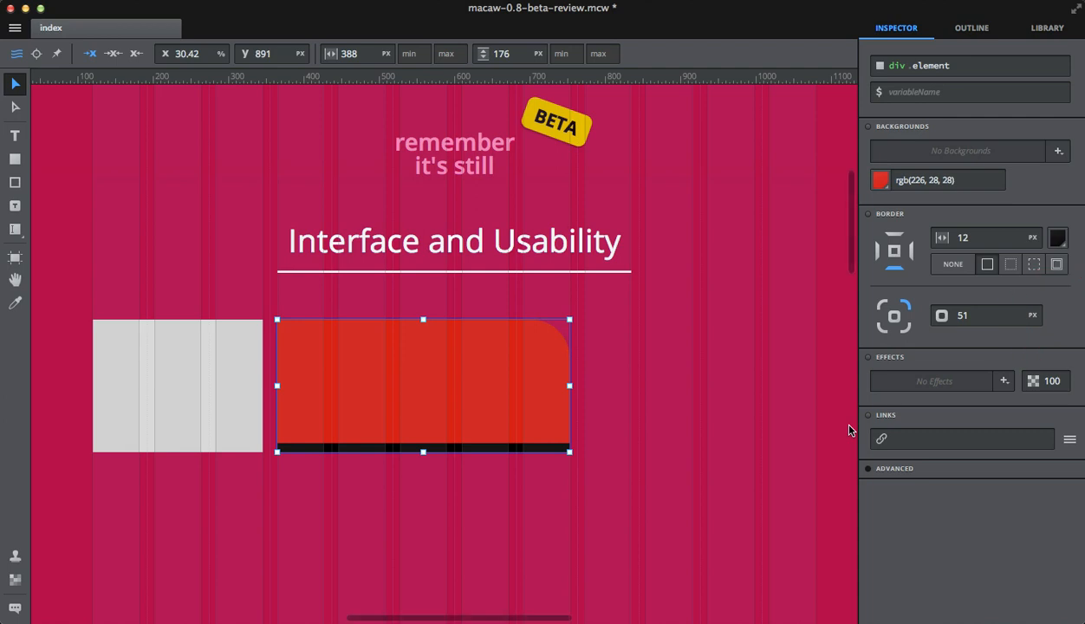
{"action": "left_click", "coordinate": [1003, 381]}
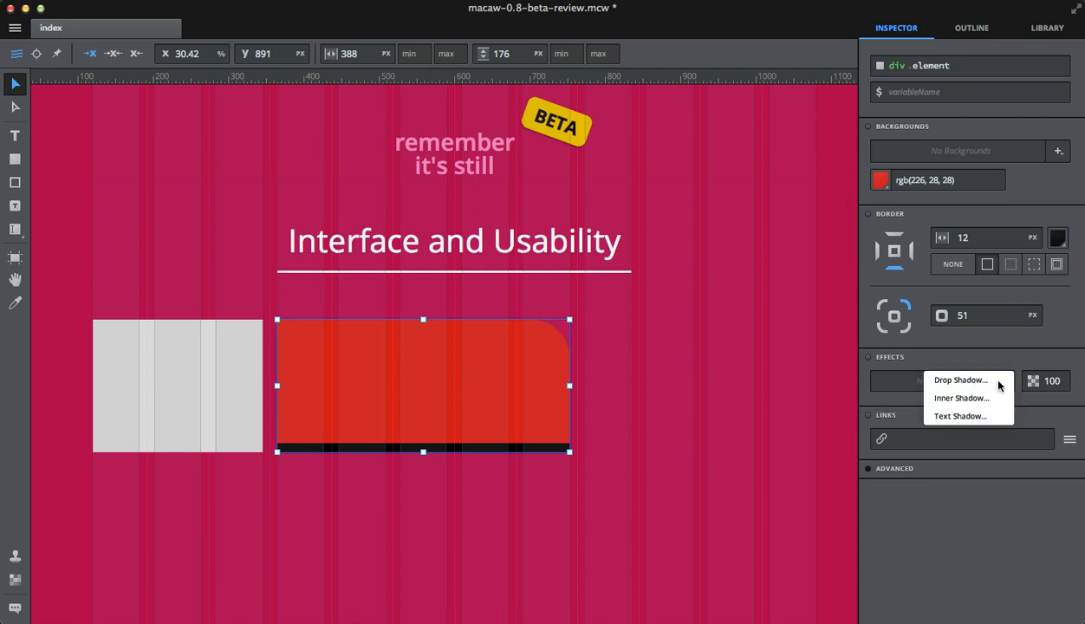
{"action": "mouse_move", "coordinate": [960, 416]}
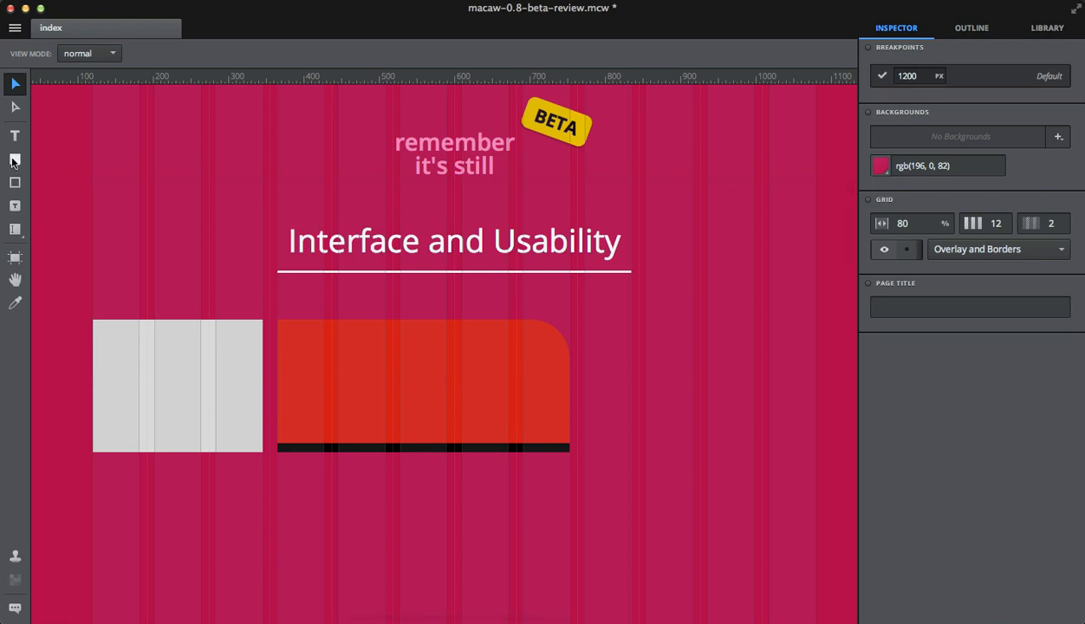
Step: Generate a lorem paragraph in the right box and colour its text near-black rgb(15,1,7)
{"action": "left_click", "coordinate": [14, 160]}
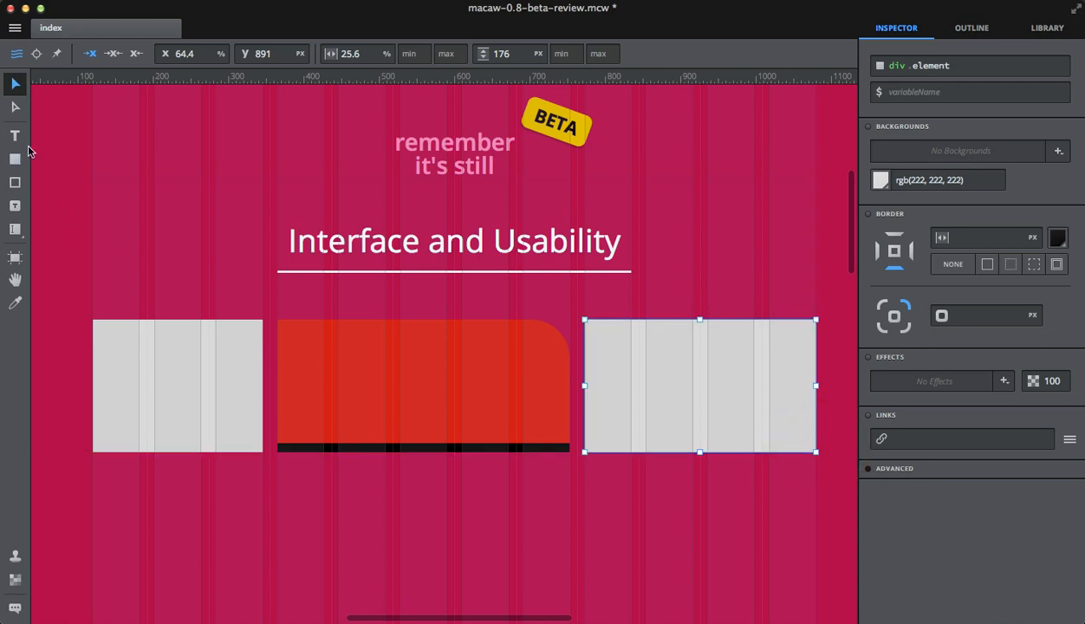
{"action": "left_click", "coordinate": [14, 135]}
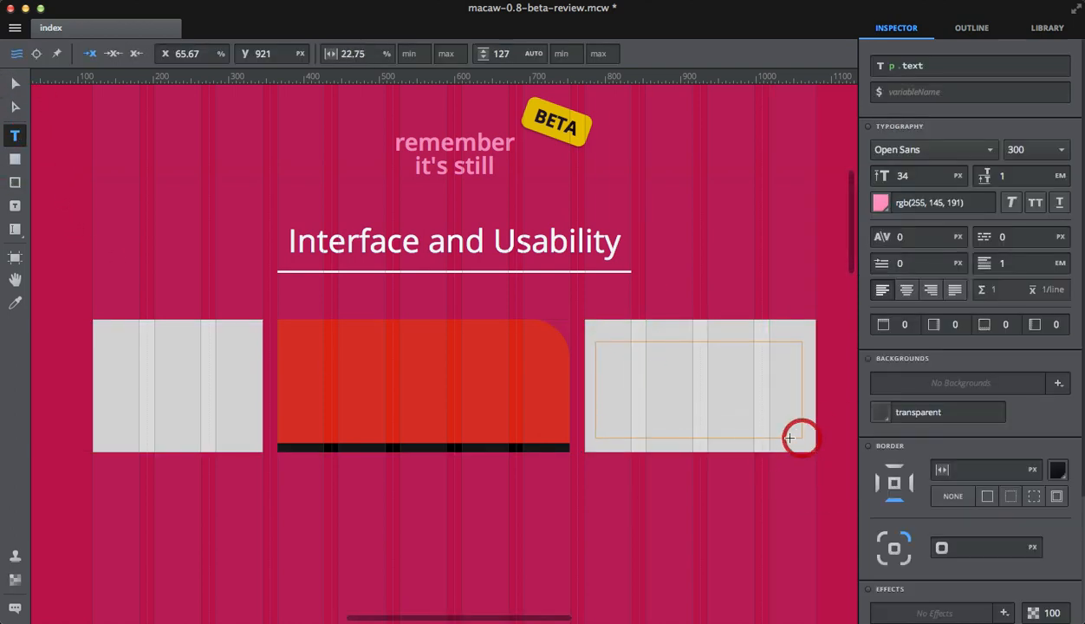
{"action": "type", "text": "lorem"}
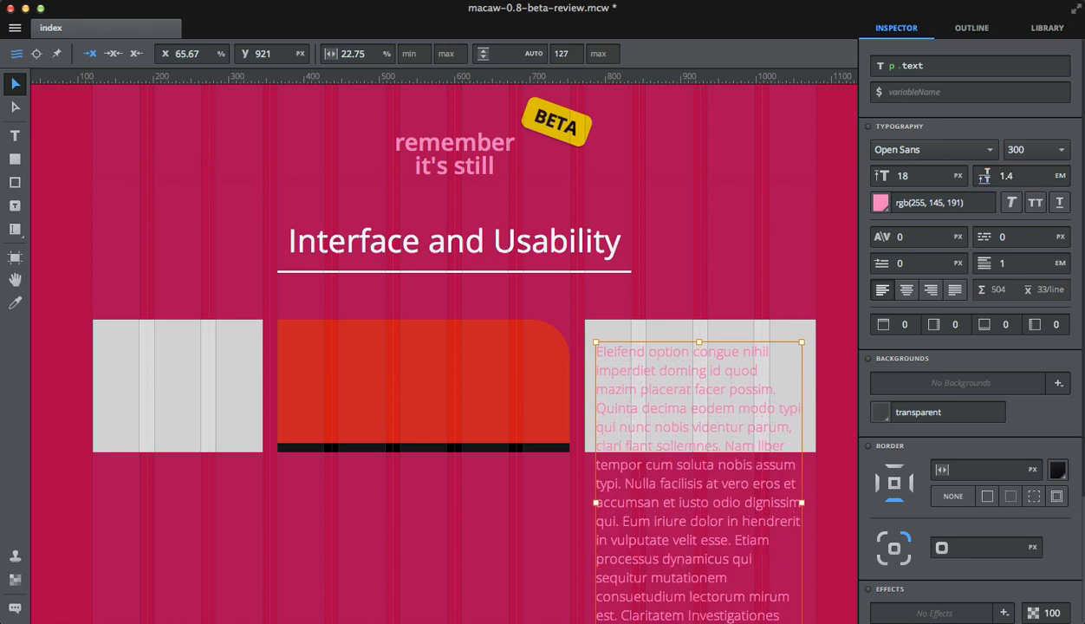
{"action": "left_click", "coordinate": [880, 201]}
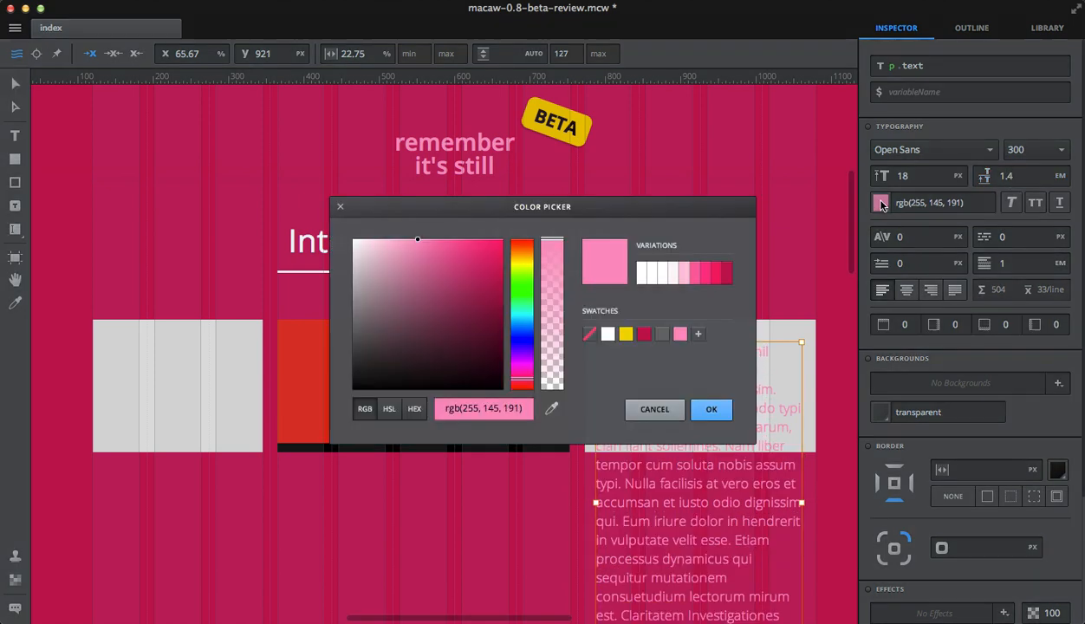
{"action": "left_click", "coordinate": [492, 381]}
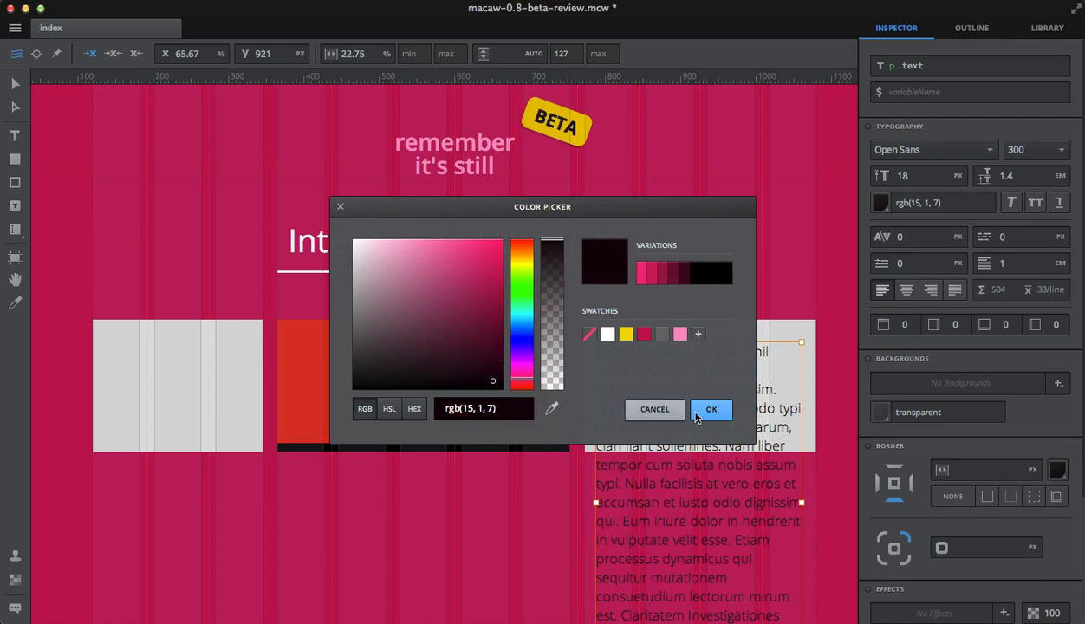
{"action": "left_click", "coordinate": [710, 409]}
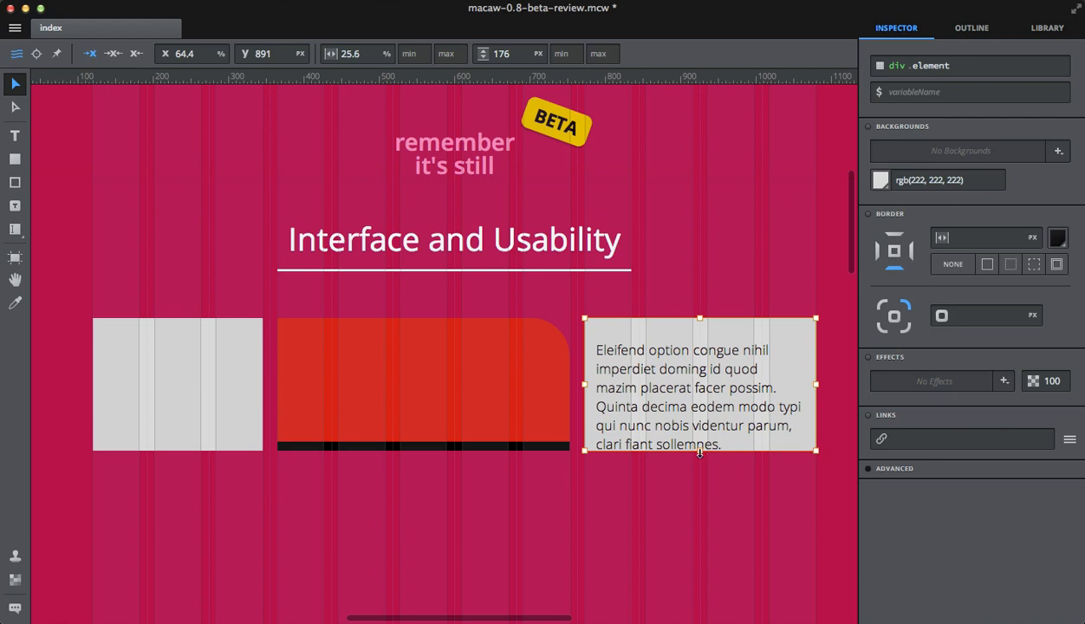
Step: Deselect the grey box and select the paragraph inside it
{"action": "left_click", "coordinate": [546, 537]}
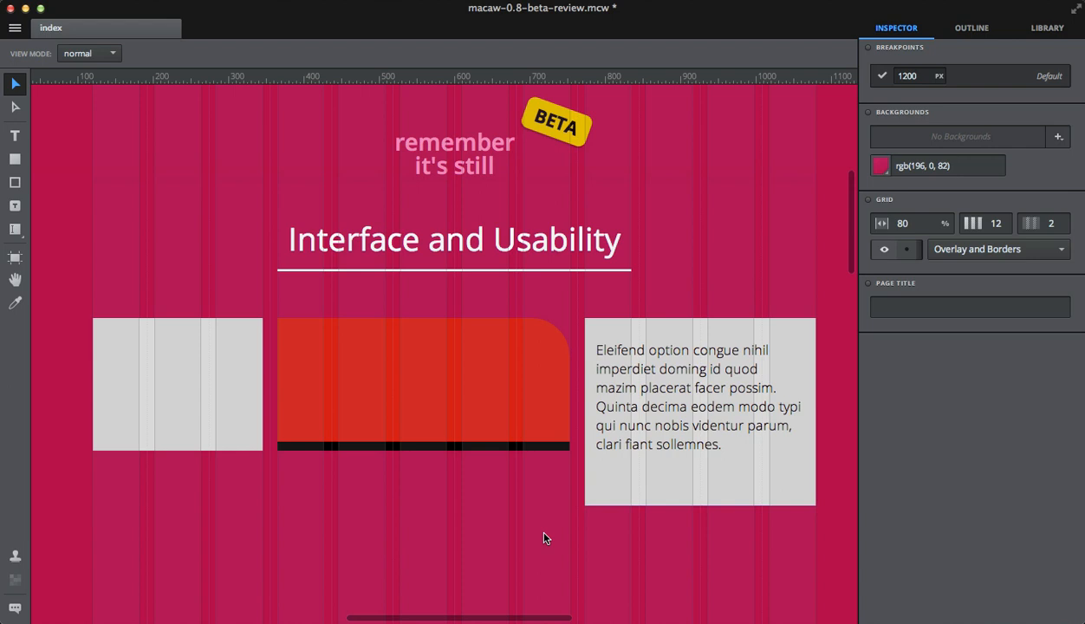
{"action": "left_click", "coordinate": [700, 396]}
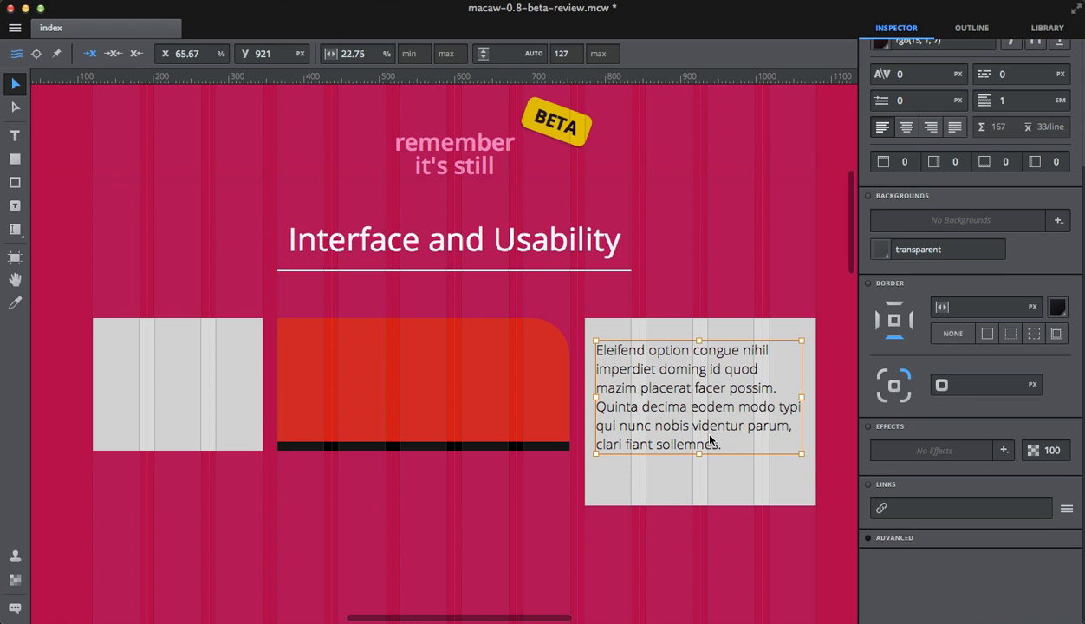
{"action": "mouse_move", "coordinate": [546, 416]}
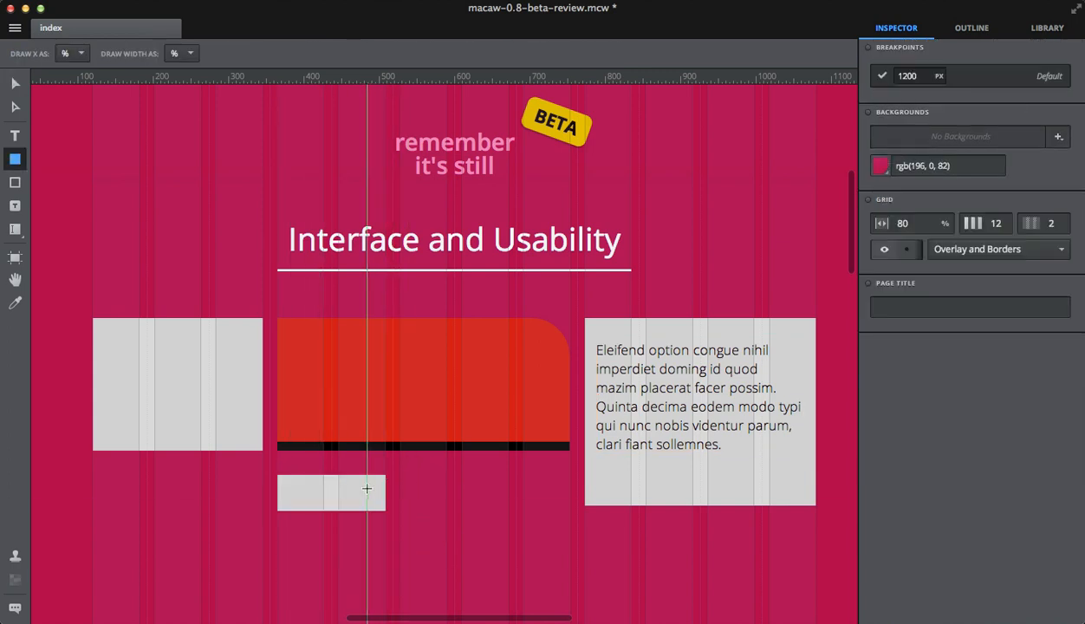
Step: Place the new box below the red one and set its background to white
{"action": "left_click", "coordinate": [331, 492]}
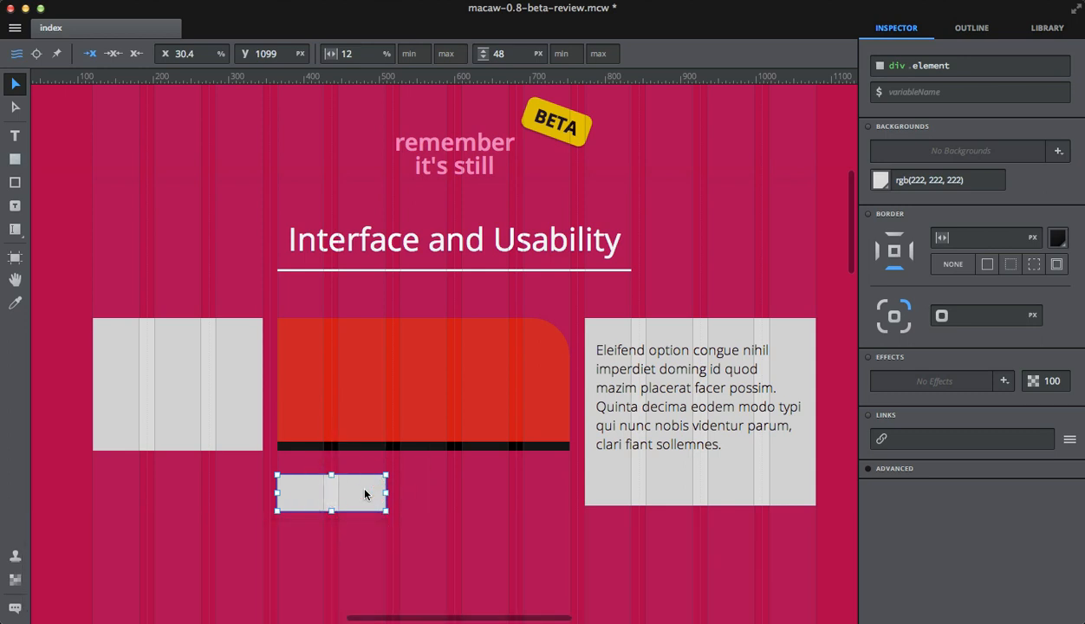
{"action": "key", "text": "cmd"}
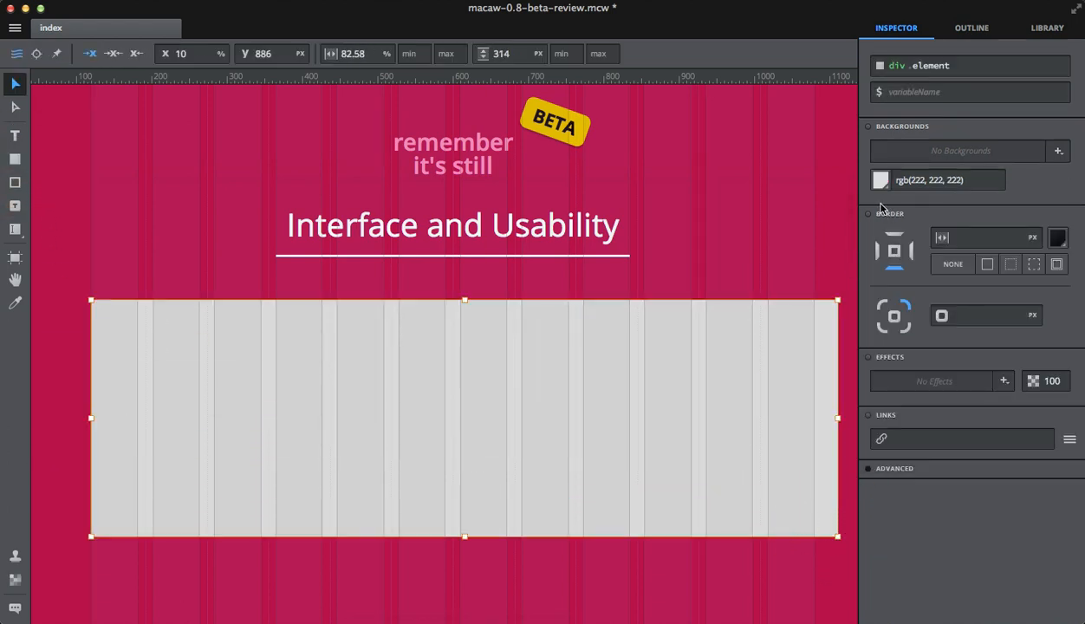
{"action": "left_click", "coordinate": [881, 179]}
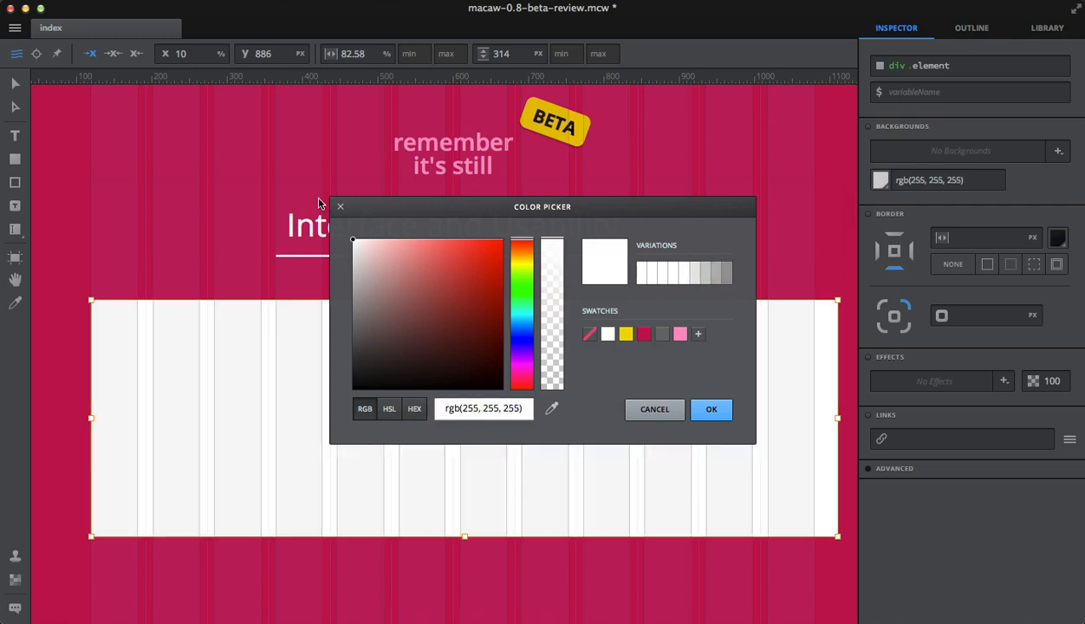
{"action": "left_click", "coordinate": [711, 409]}
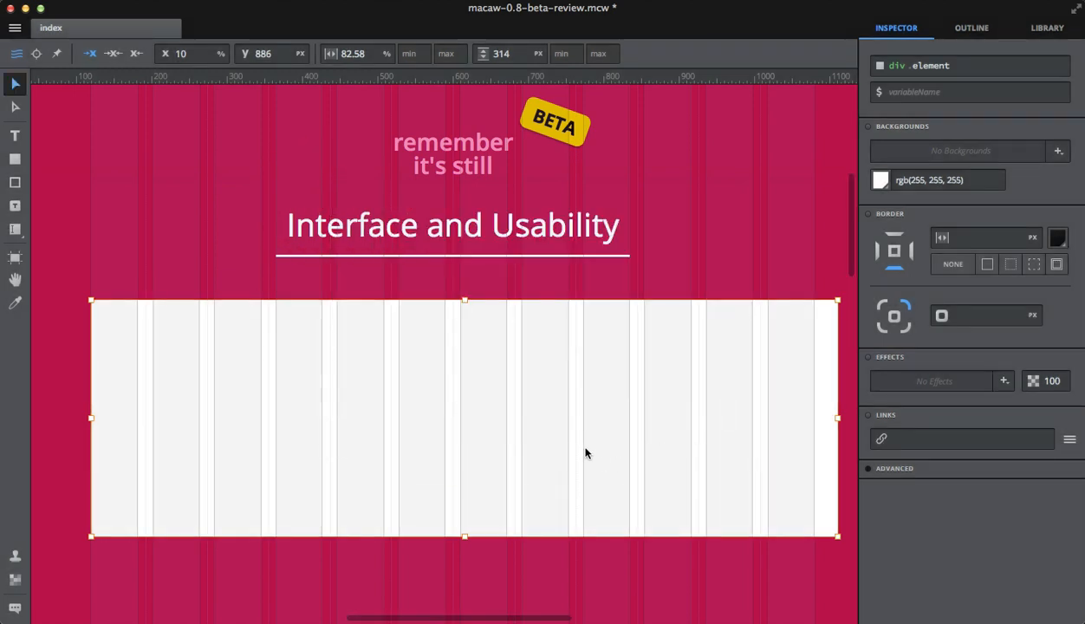
{"action": "mouse_move", "coordinate": [837, 421]}
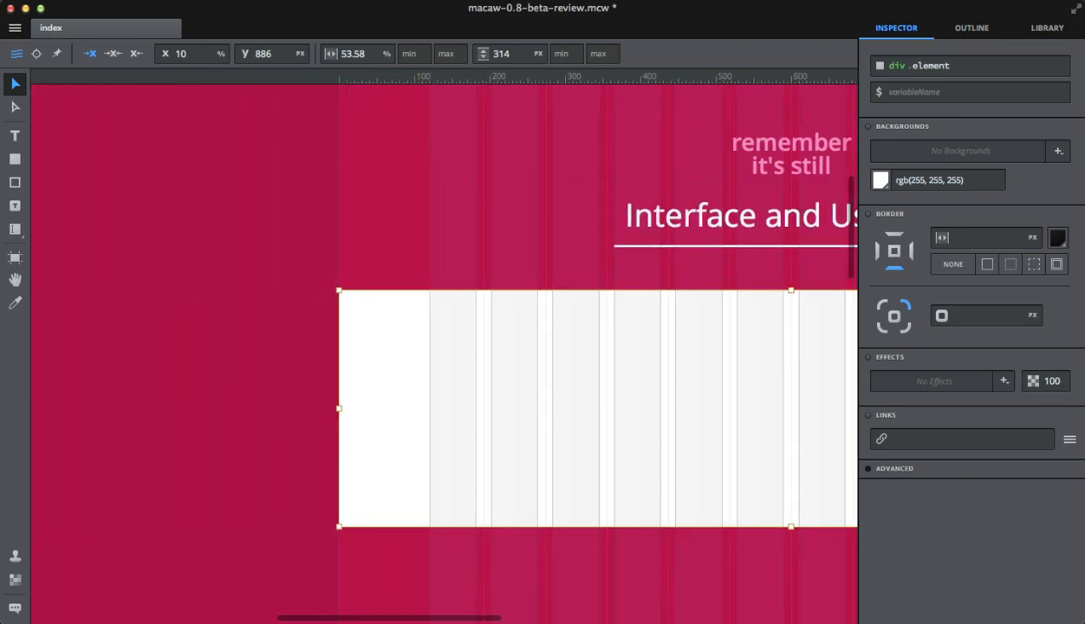
Step: Start a text block in the right grey box and insert one paragraph with lorem1p
{"action": "scroll", "scroll_direction": "right", "scroll_amount": 3}
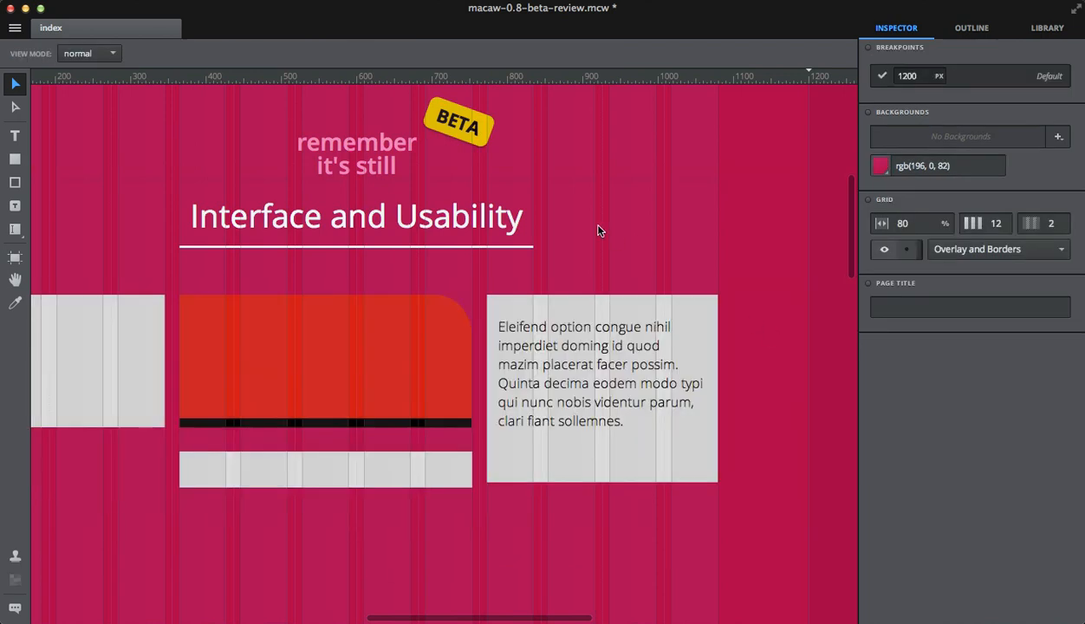
{"action": "left_click", "coordinate": [568, 344]}
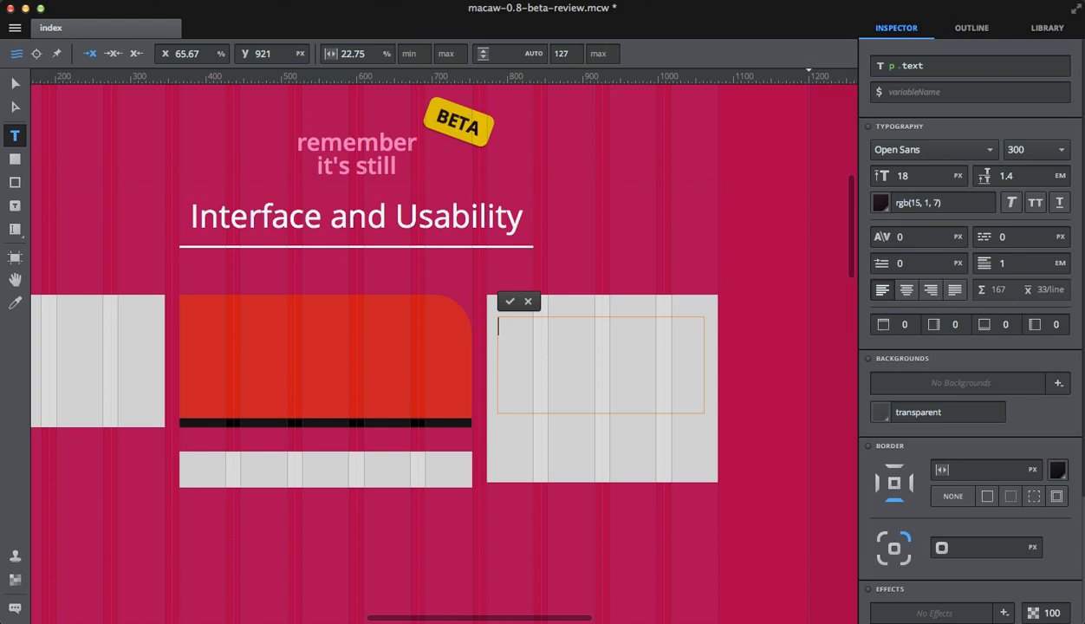
{"action": "type", "text": "lore"}
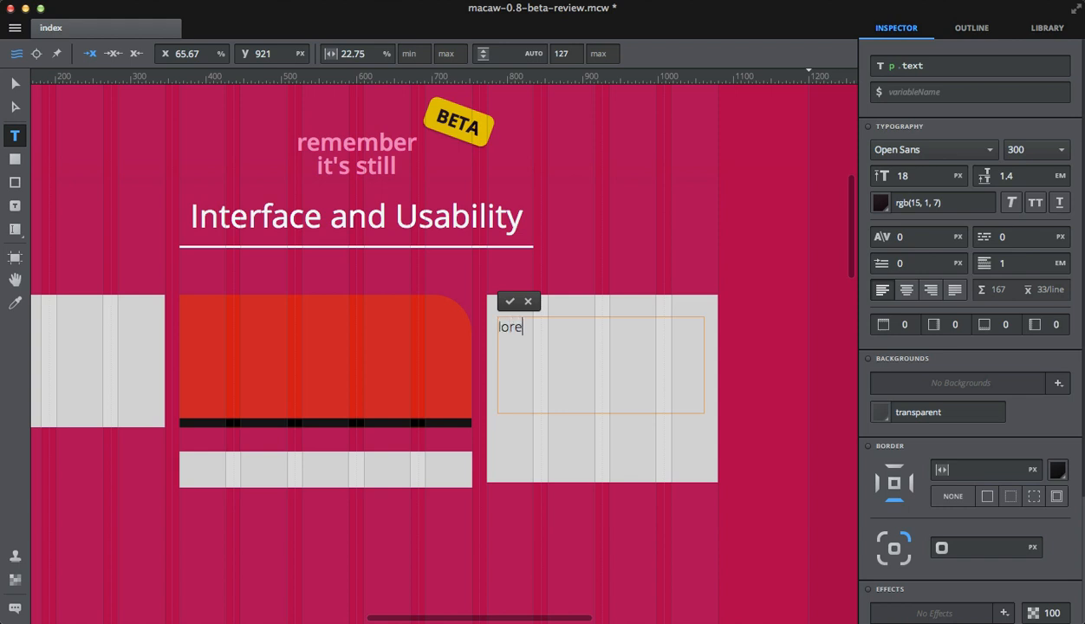
{"action": "type", "text": "m1"}
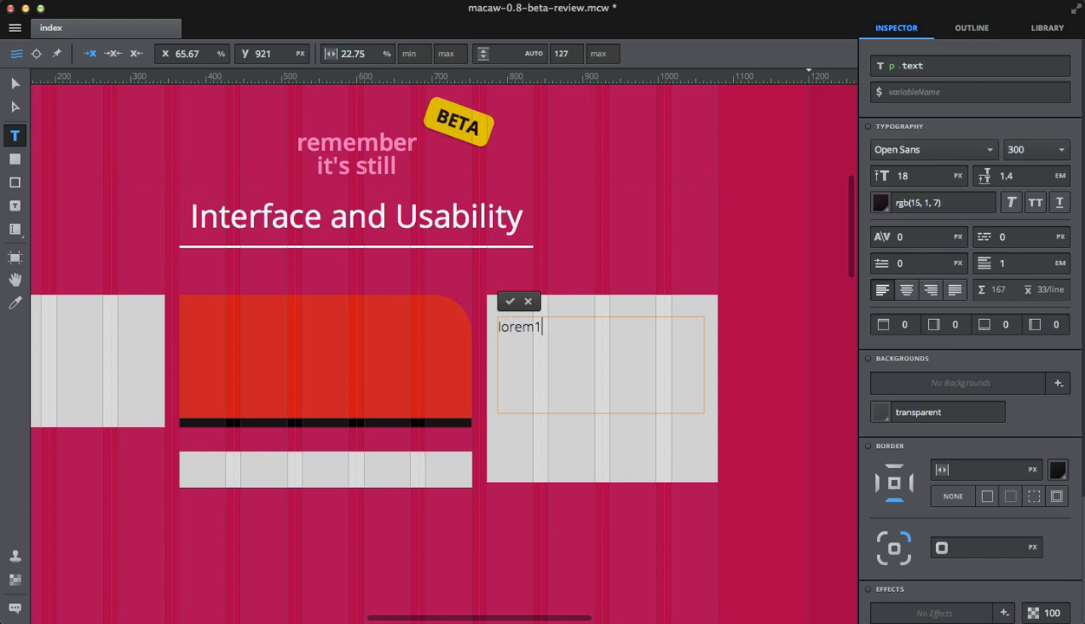
{"action": "type", "text": "p"}
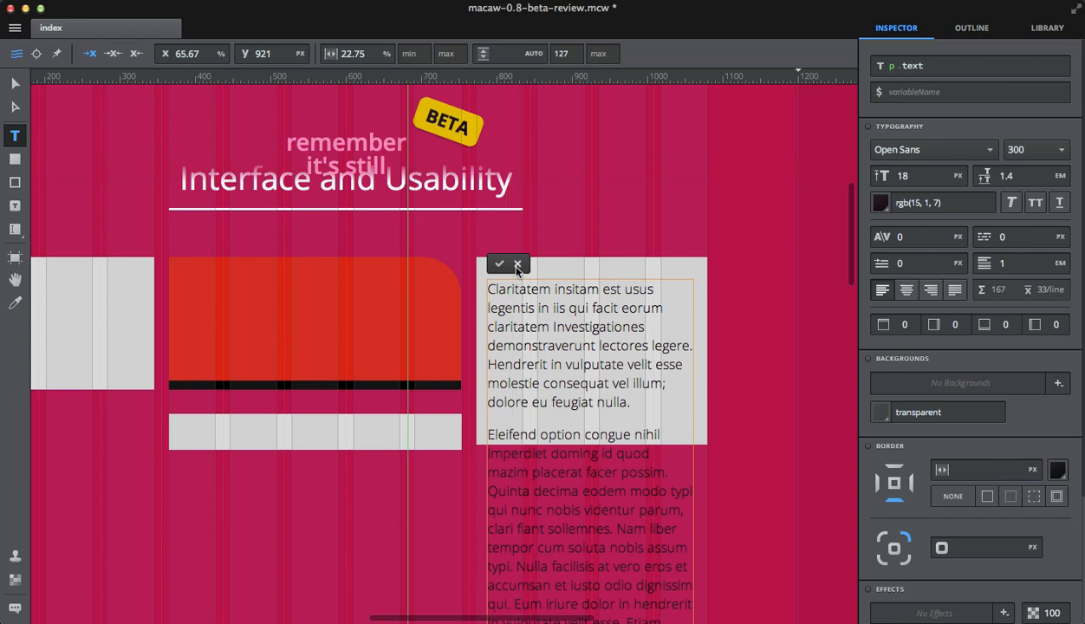
Step: Enlarge the grey box to hold both paragraphs and start a header line above them
{"action": "left_click", "coordinate": [499, 263]}
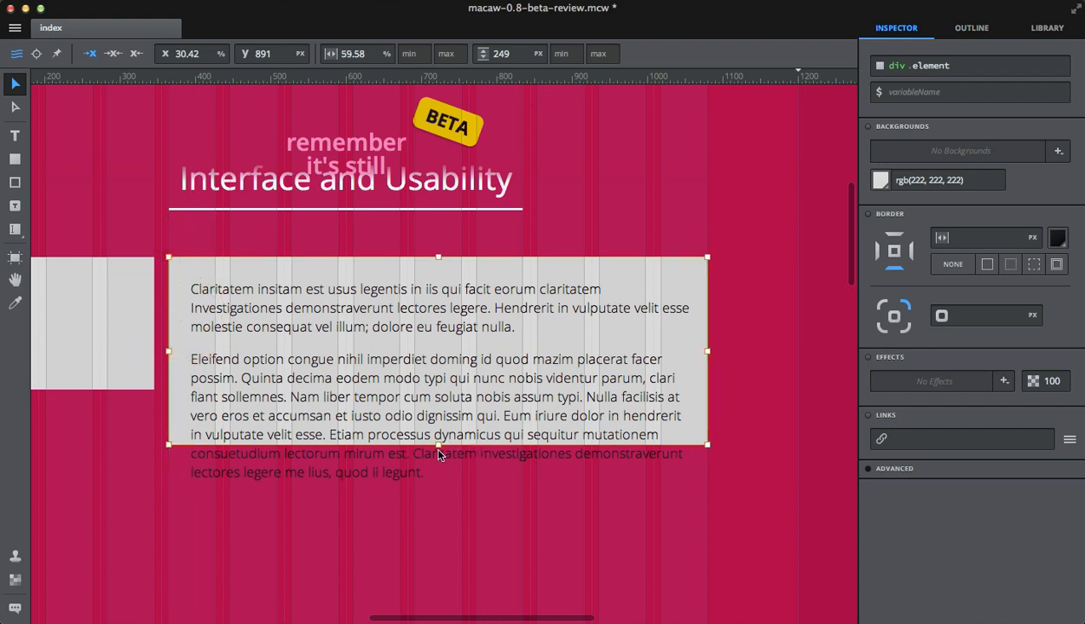
{"action": "left_click_drag", "start_coordinate": [437, 445], "coordinate": [440, 523]}
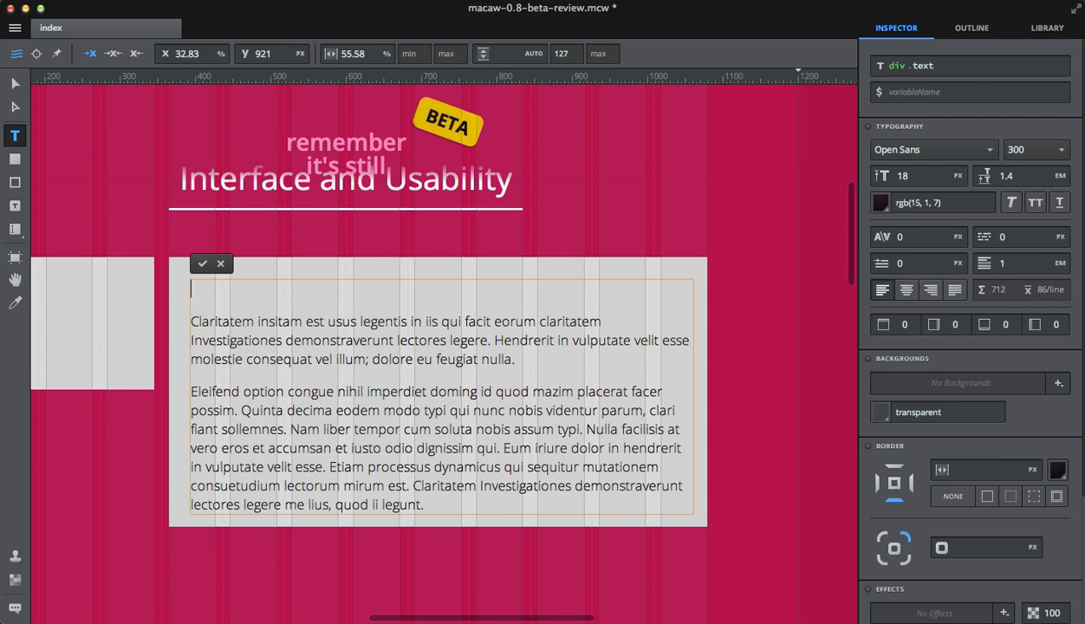
{"action": "key", "text": "cmd+enter"}
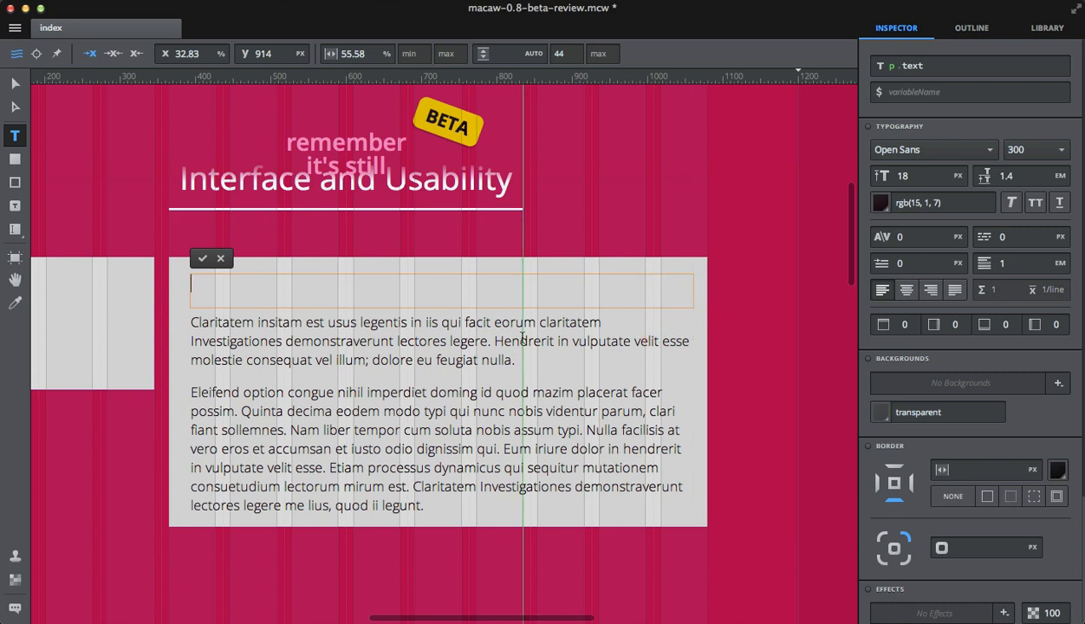
Step: Write the header 'Eleifend option congue nihil imperdiet doming' with a 3px bottom border
{"action": "type", "text": "lorem"}
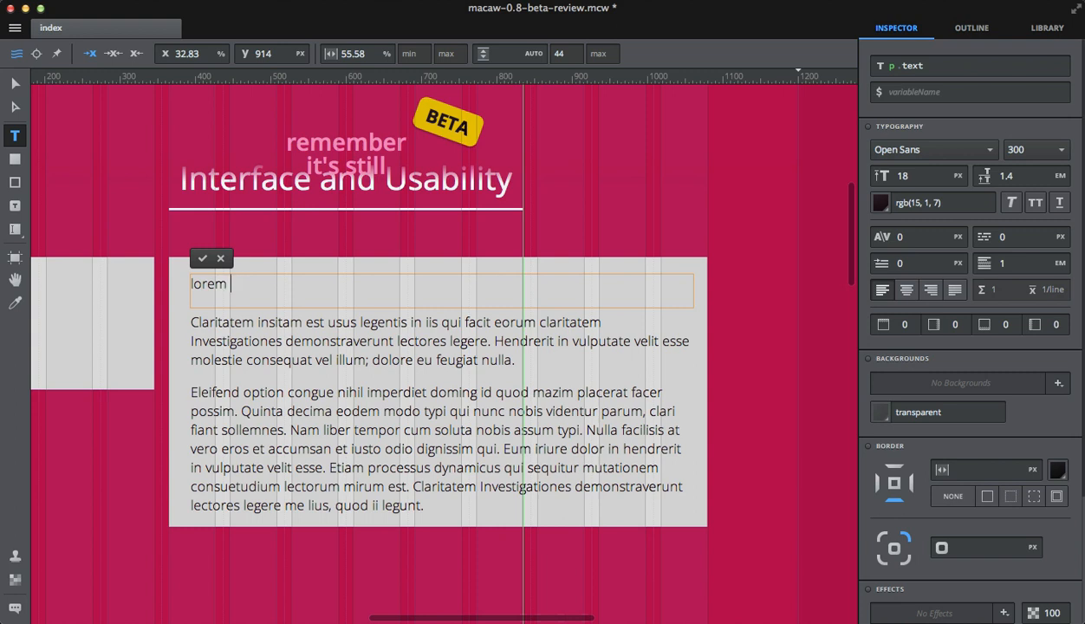
{"action": "type", "text": "Eleifend option congue nihil imperdiet doming"}
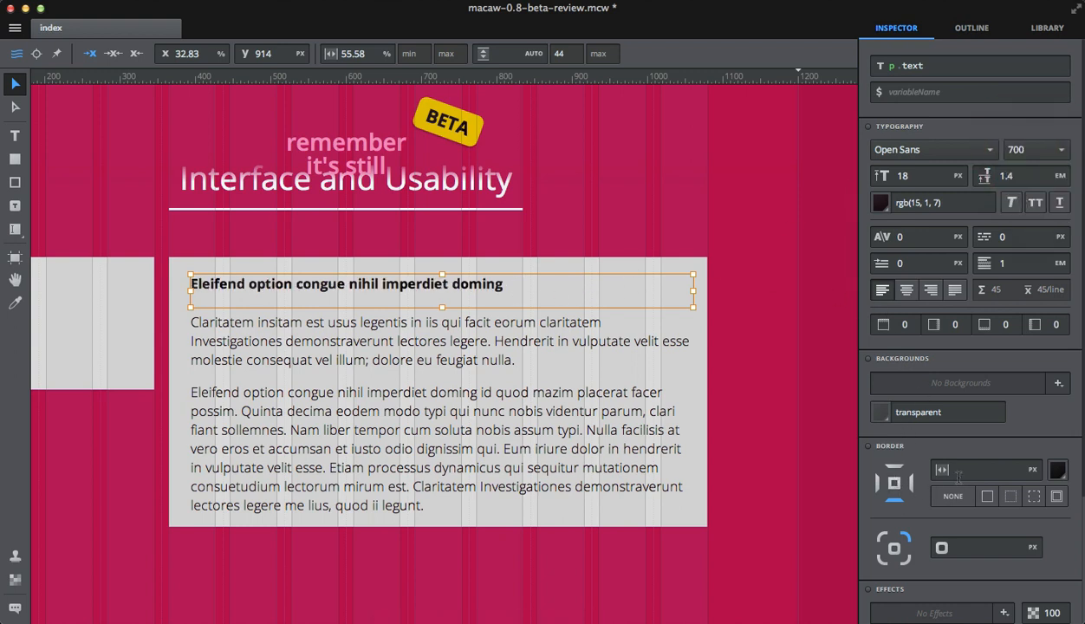
{"action": "type", "text": "3"}
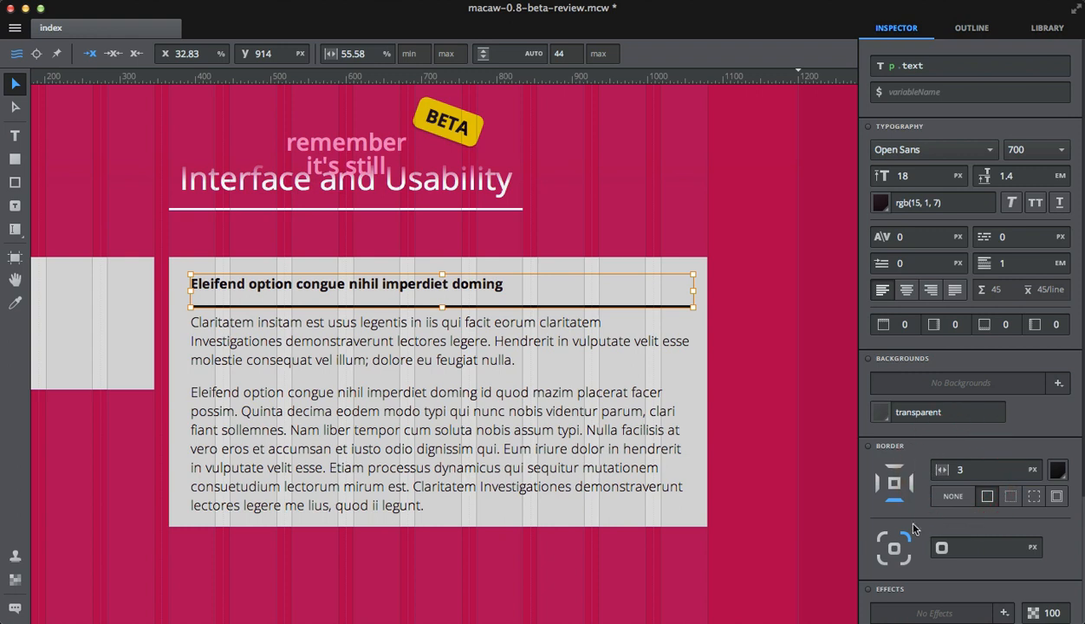
{"action": "mouse_move", "coordinate": [927, 440]}
{"action": "type", "text": "1"}
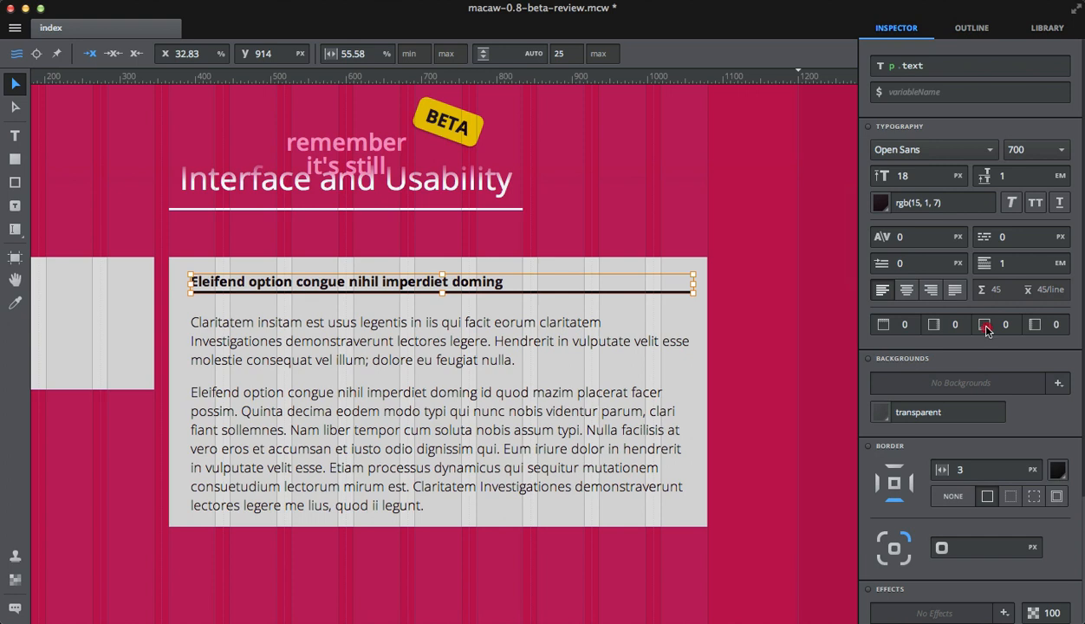
{"action": "left_click", "coordinate": [997, 324]}
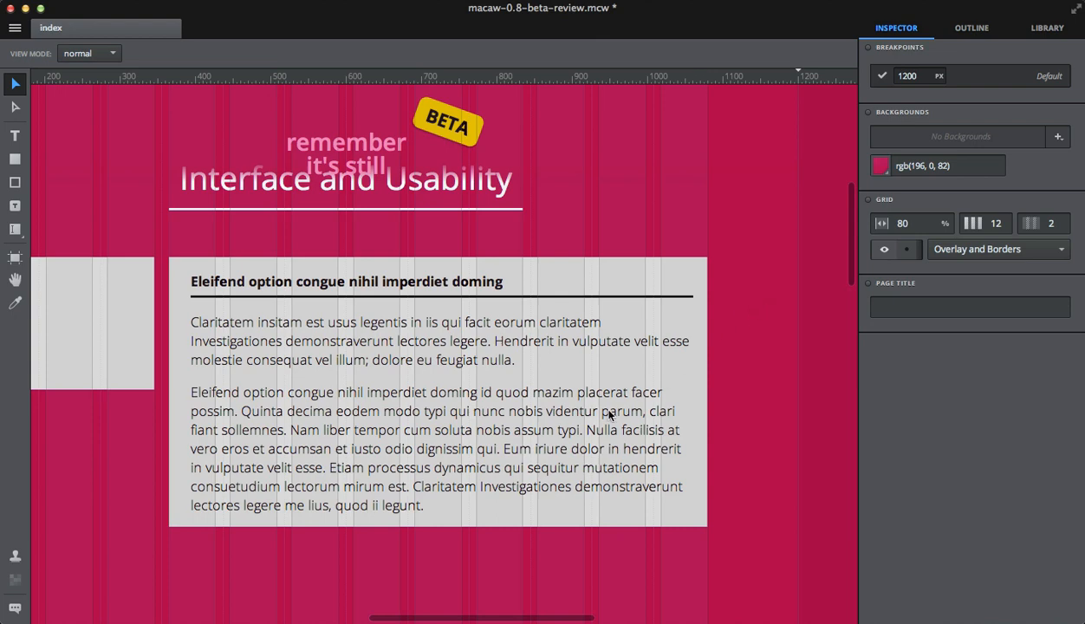
{"action": "scroll", "scroll_direction": "left", "scroll_amount": 3}
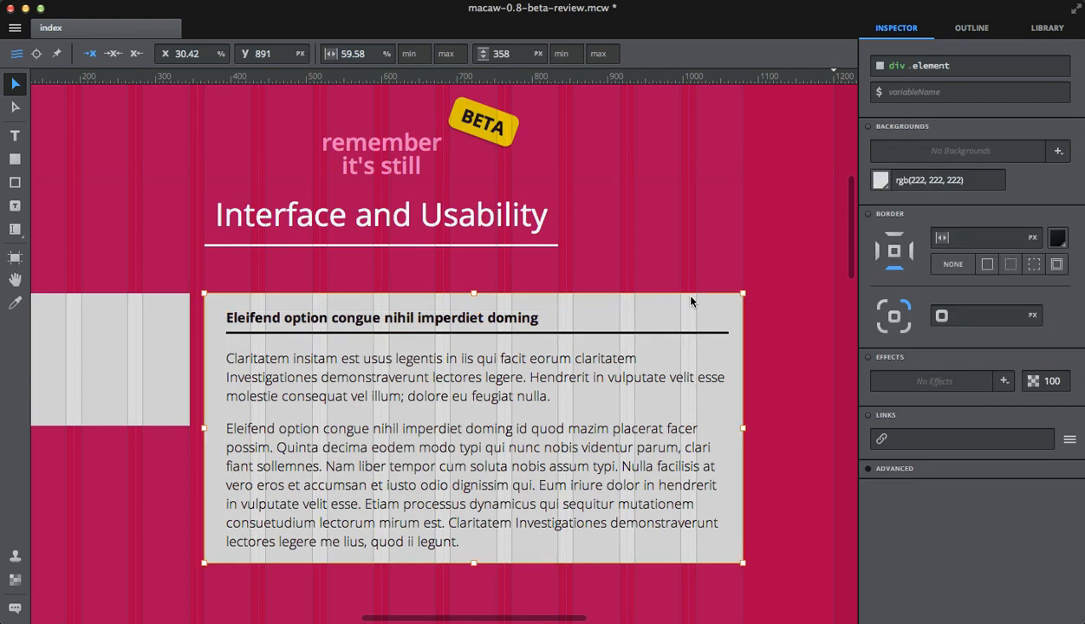
{"action": "mouse_move", "coordinate": [970, 260]}
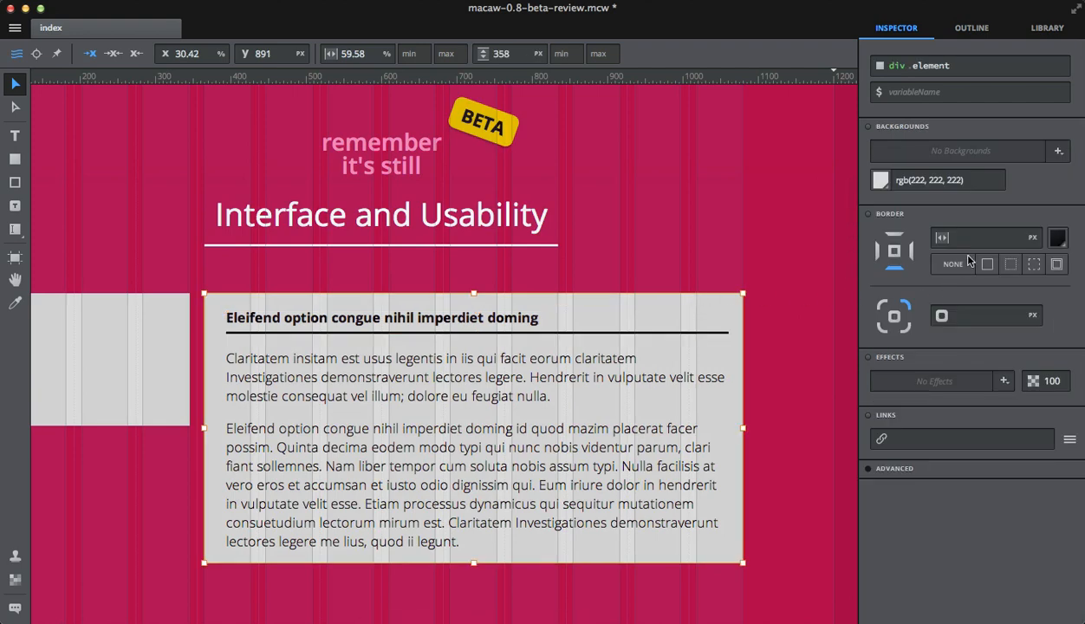
{"action": "mouse_move", "coordinate": [296, 36]}
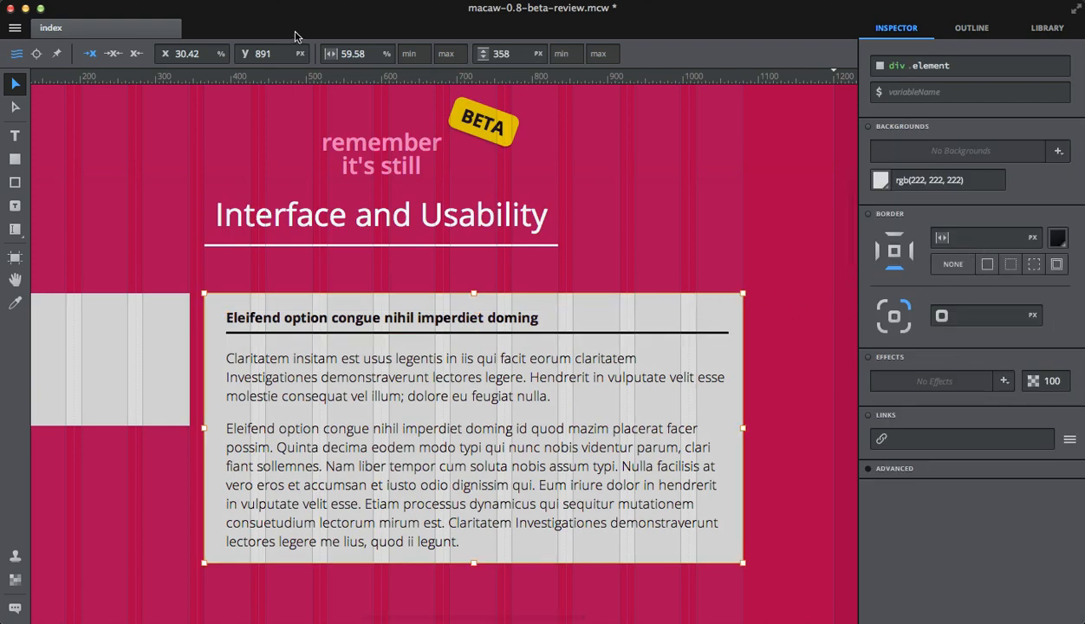